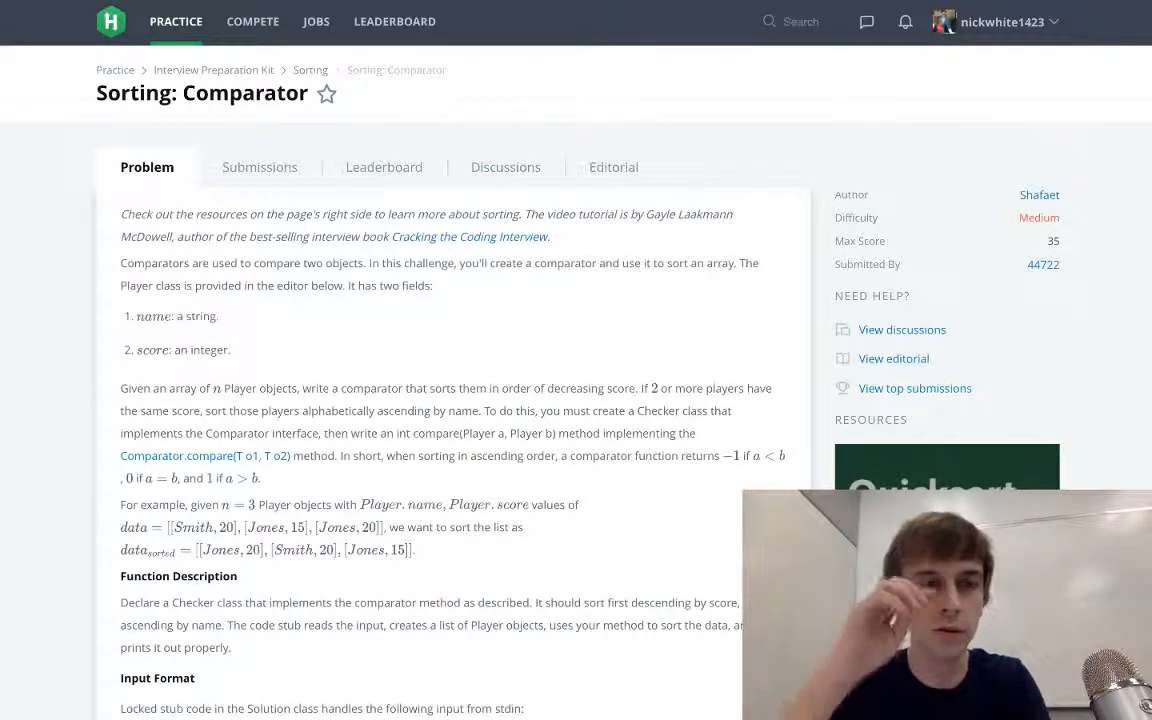
pyautogui.moveTo(590, 285)
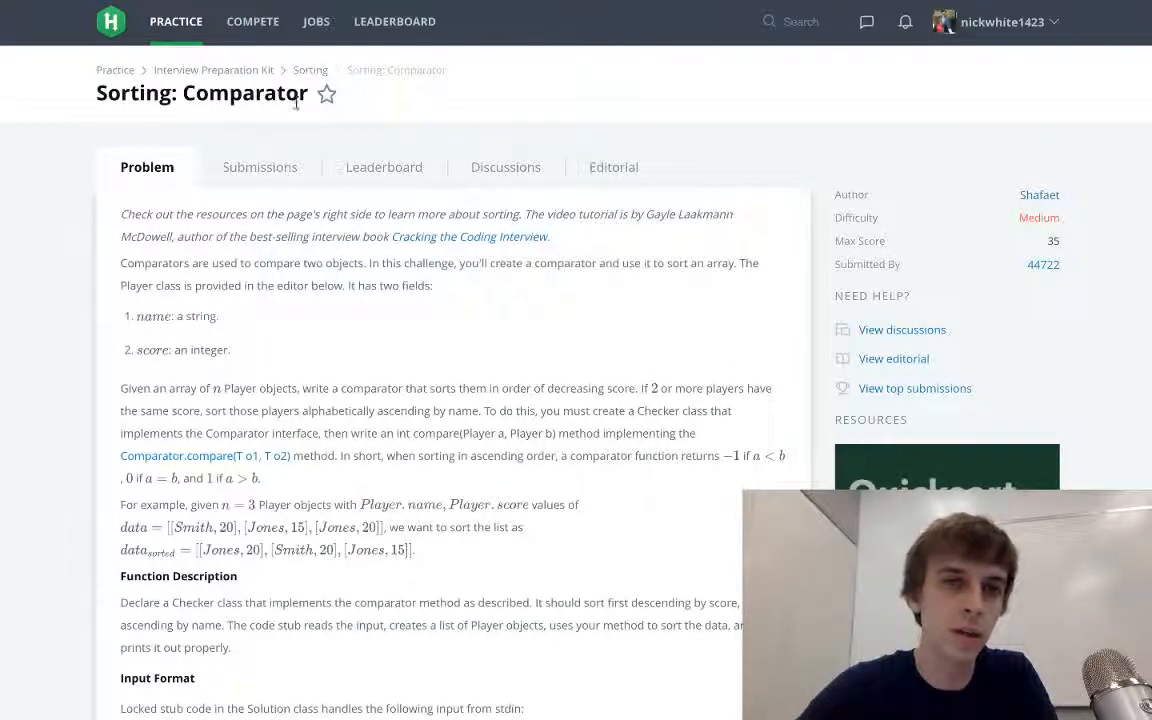
# Step: Scroll past the sample input and output to the Java 8 Checker class stub
pyautogui.scroll(-3)
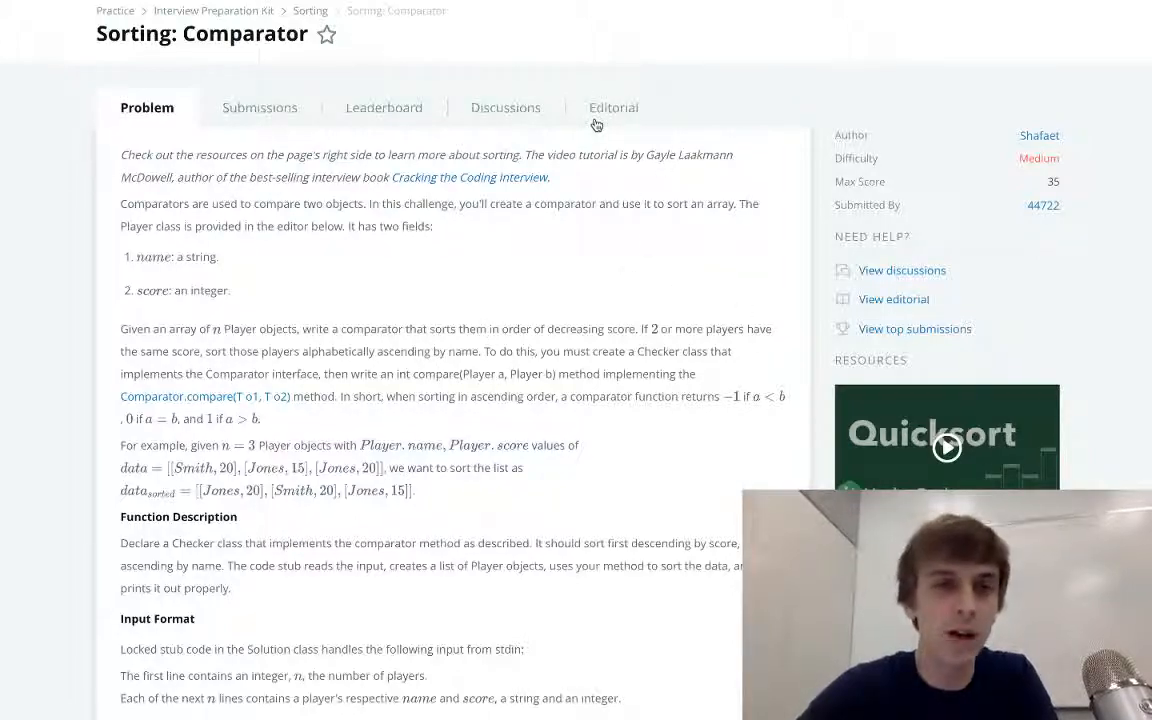
pyautogui.moveTo(517, 281)
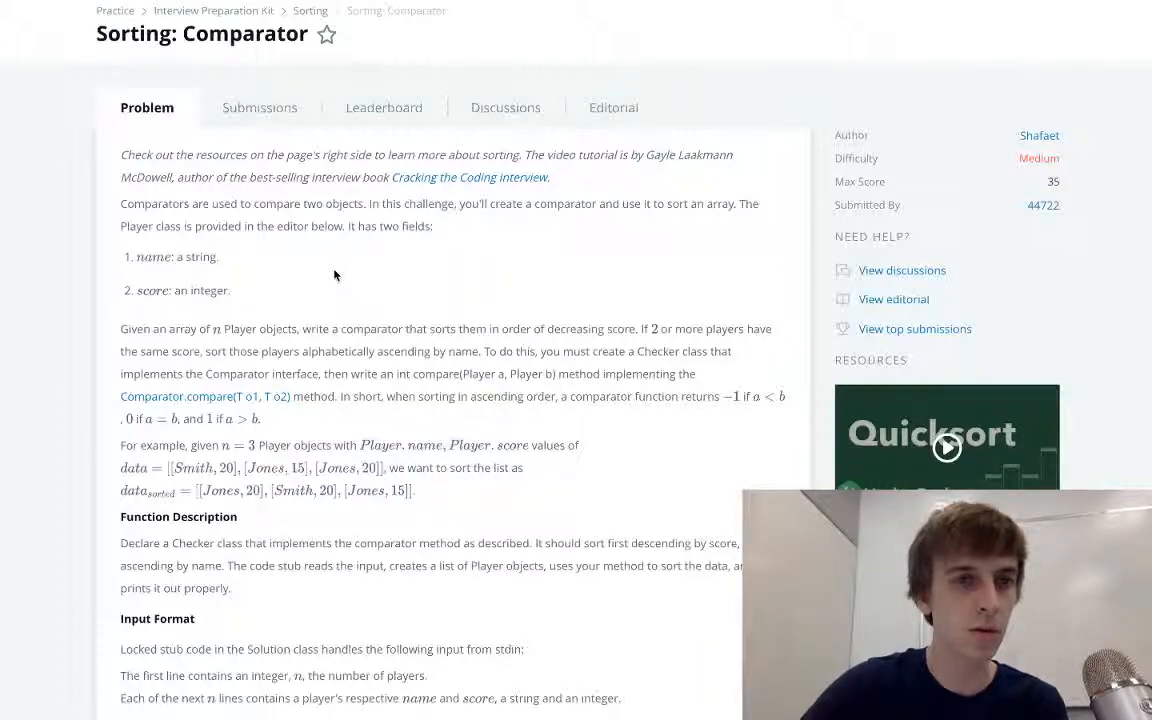
pyautogui.moveTo(518, 267)
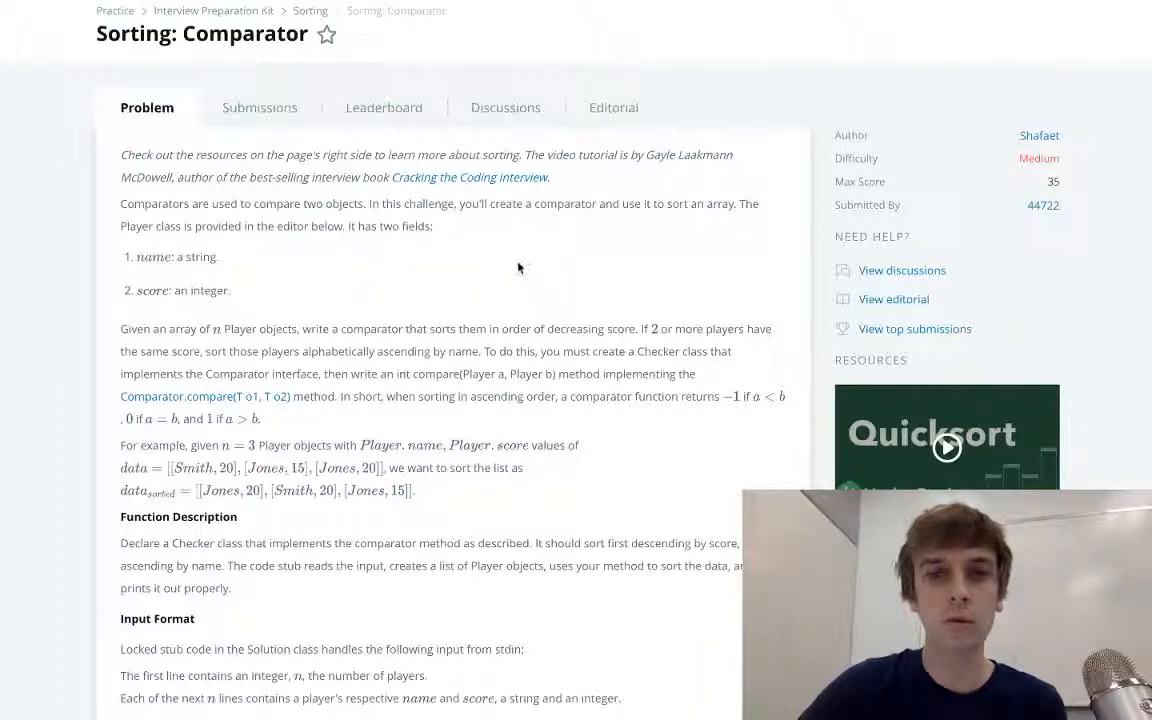
pyautogui.moveTo(192, 249)
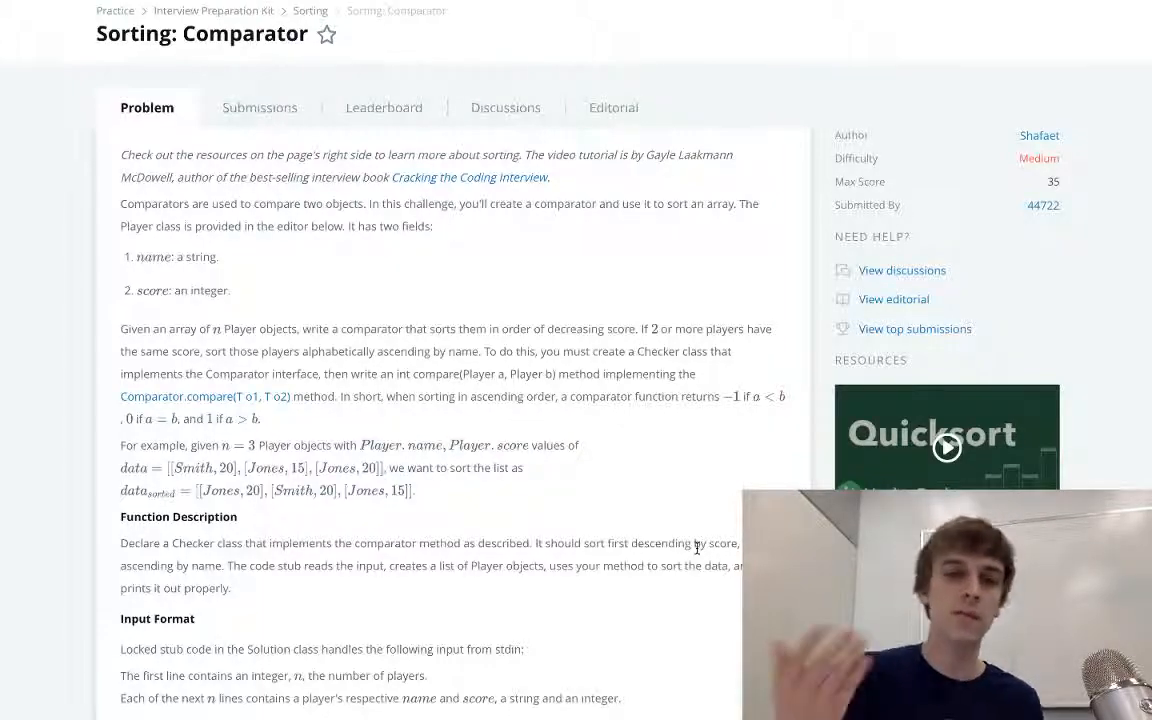
pyautogui.scroll(-3)
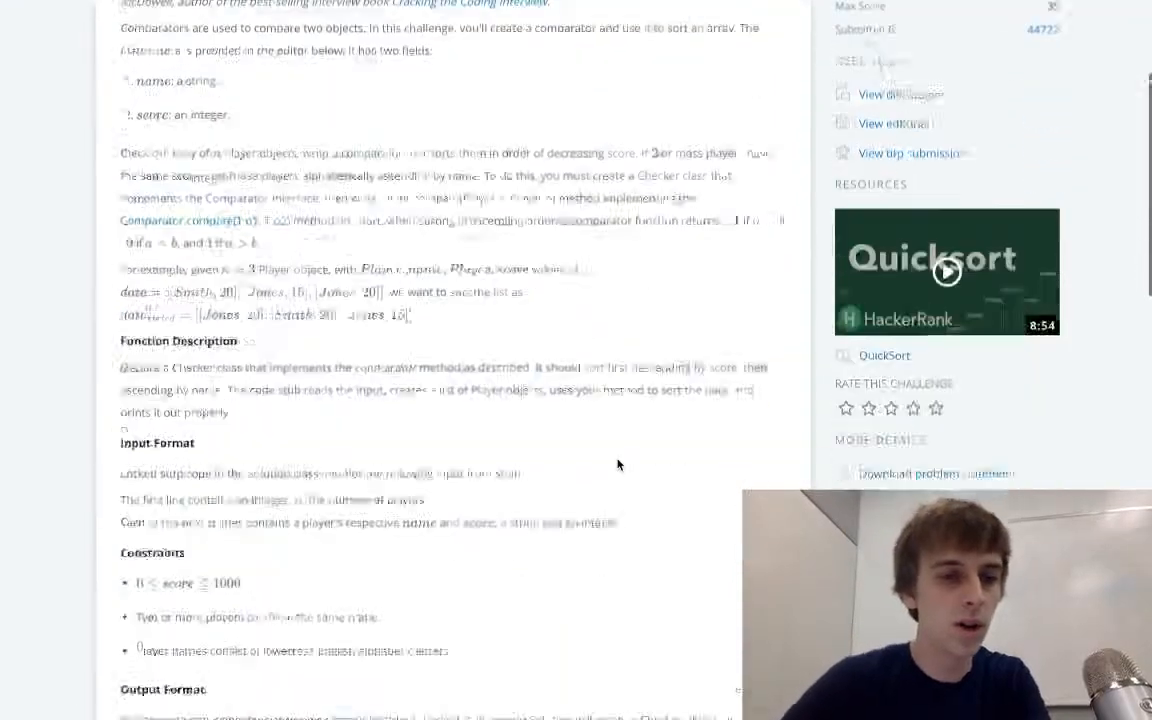
pyautogui.scroll(-3)
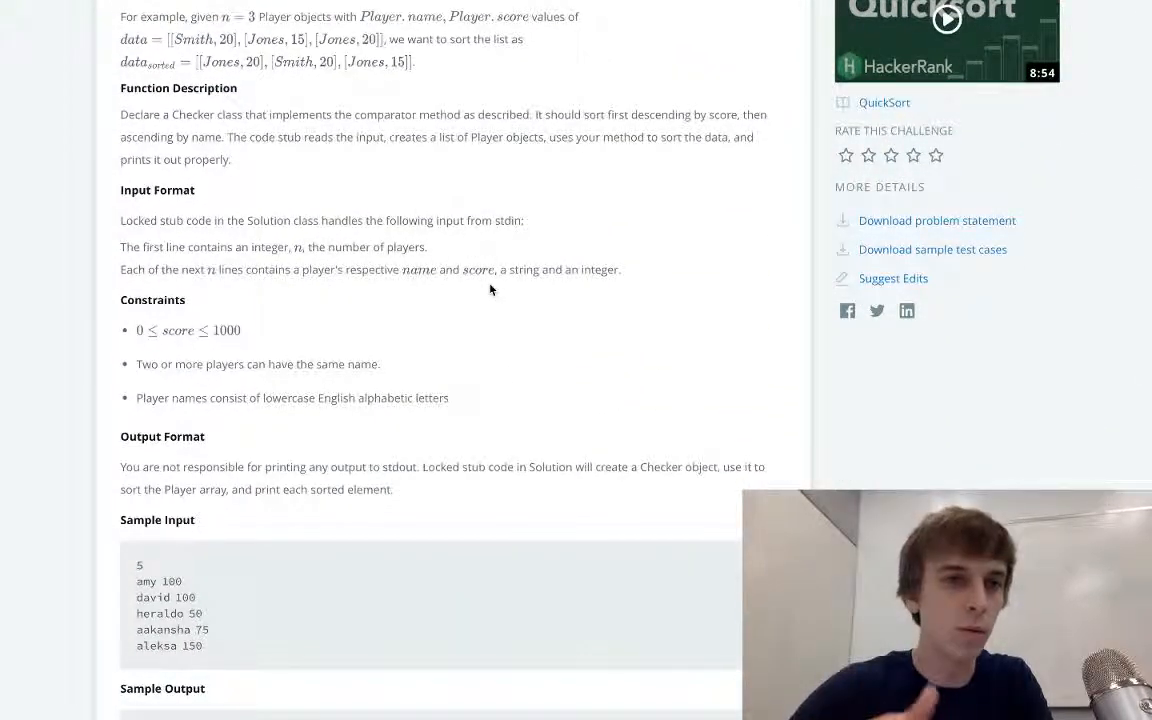
pyautogui.scroll(-3)
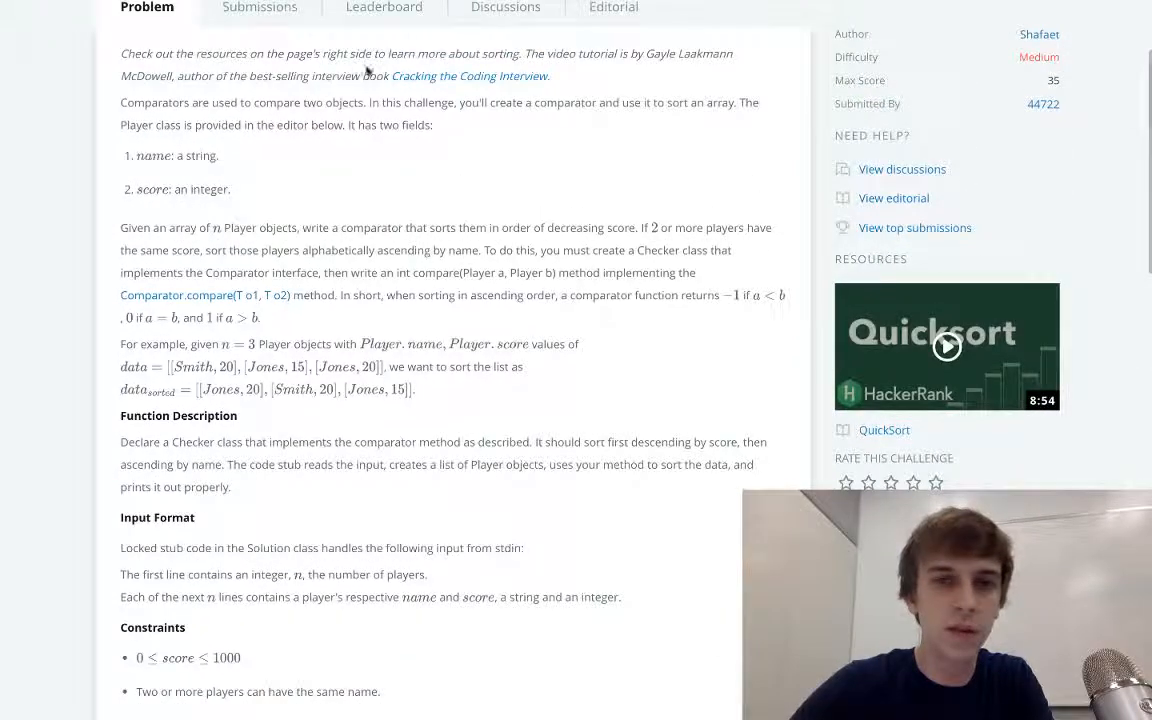
pyautogui.scroll(-3)
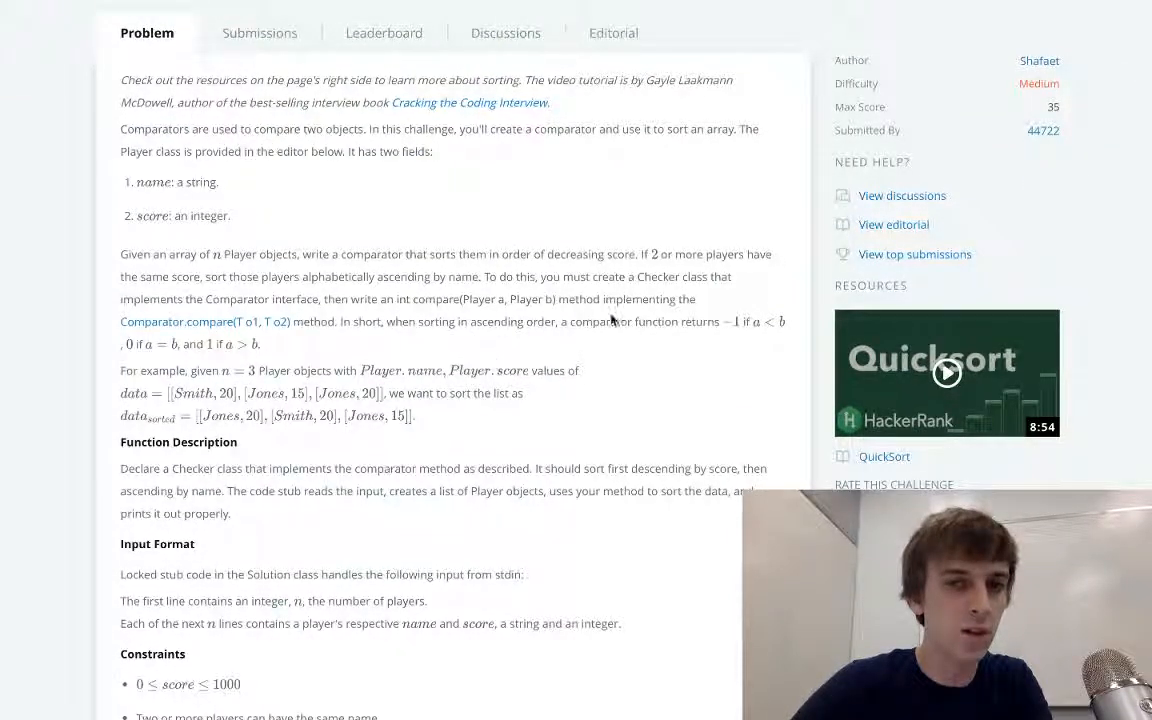
pyautogui.scroll(-3)
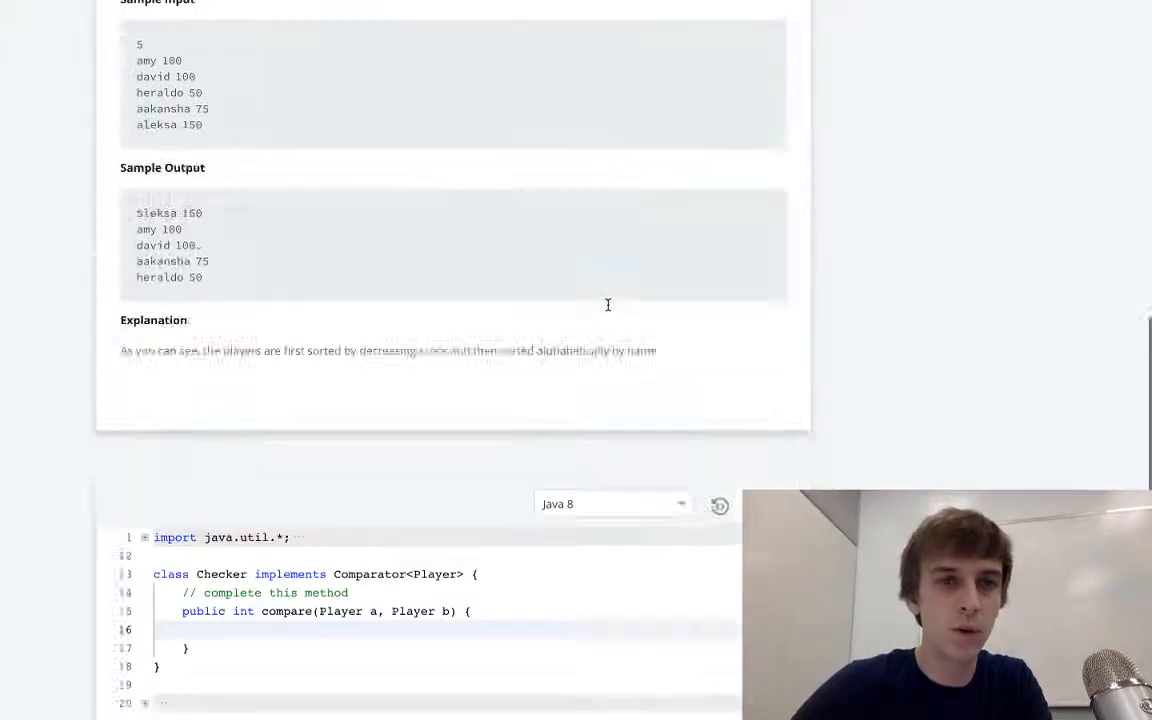
pyautogui.scroll(3)
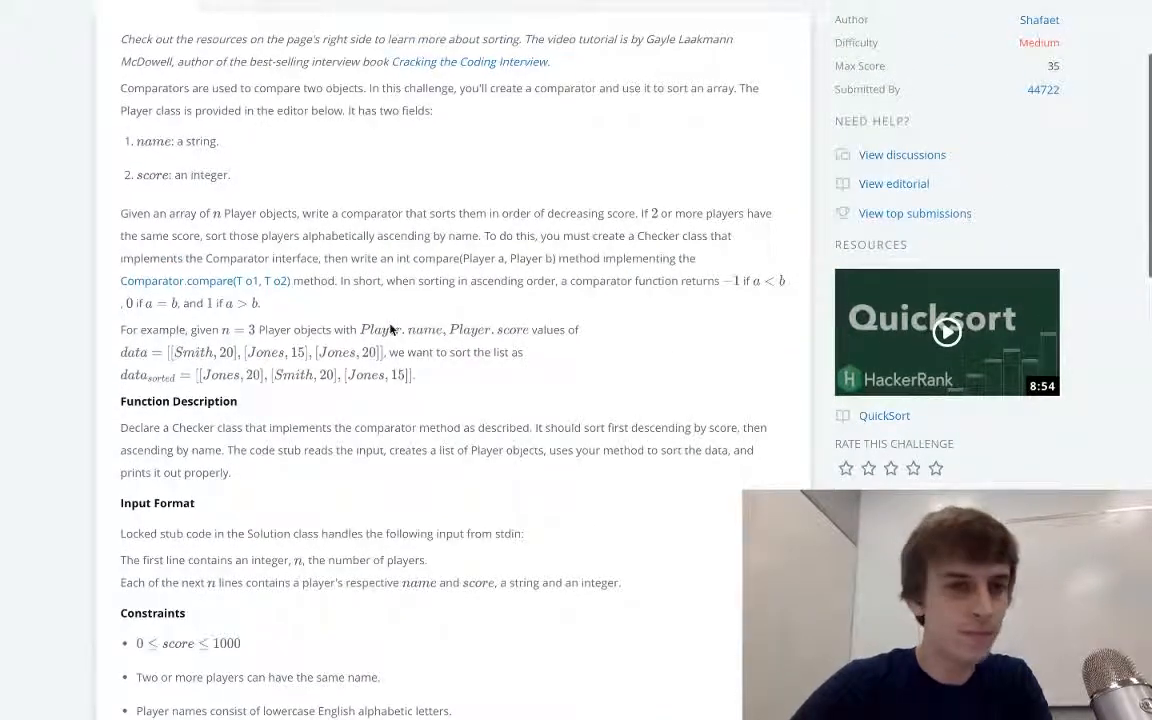
pyautogui.moveTo(577, 263)
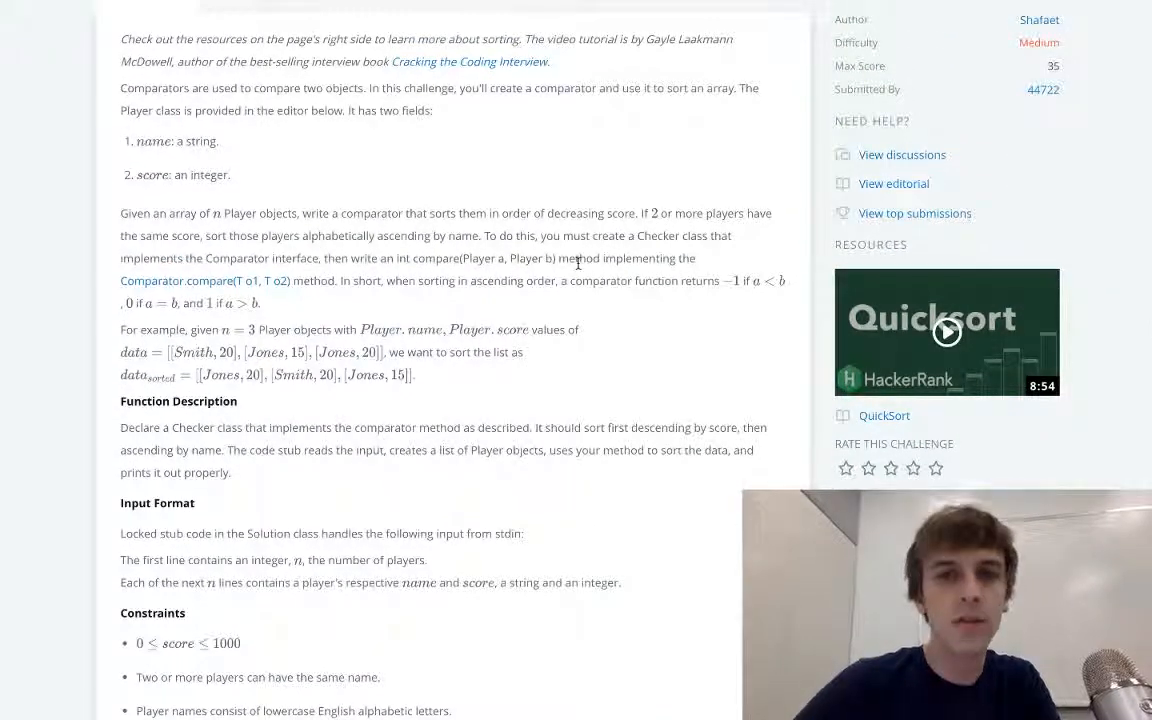
pyautogui.moveTo(580, 247)
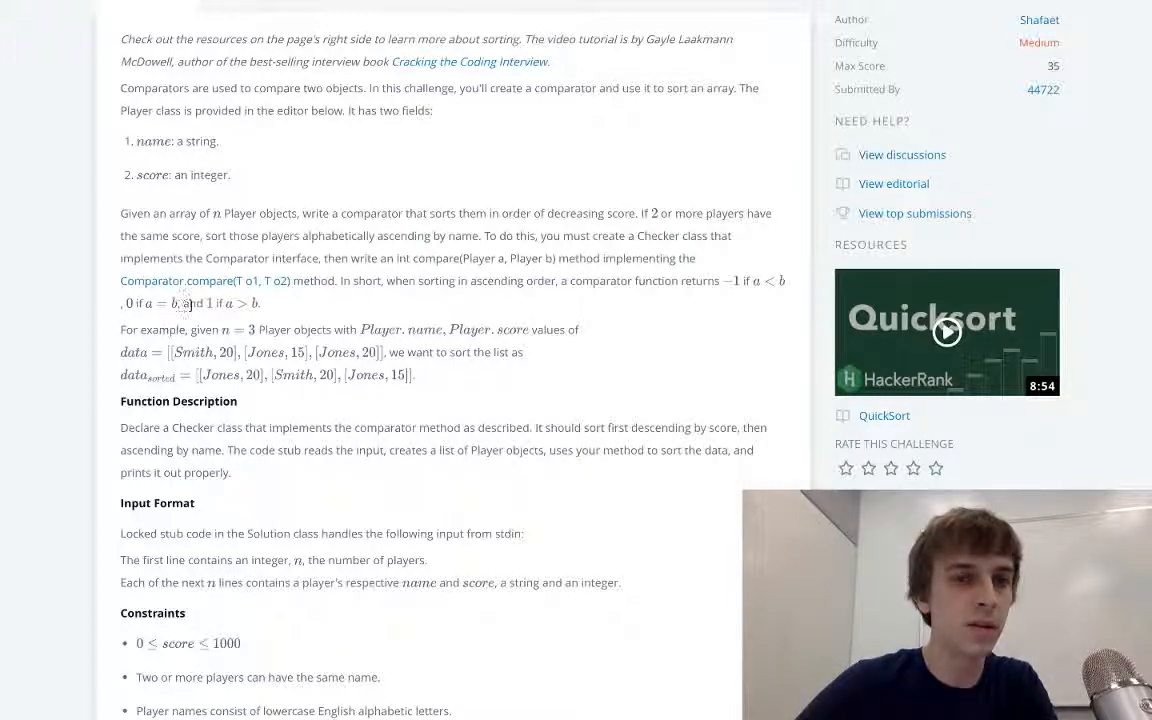
pyautogui.scroll(-3)
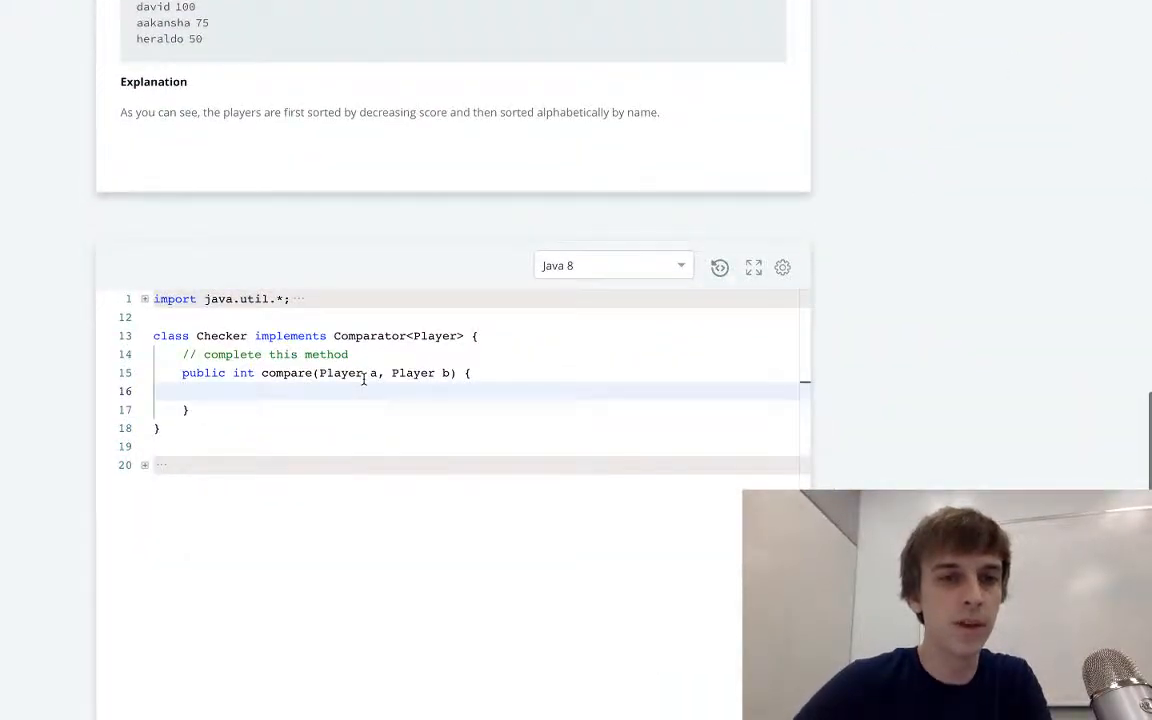
pyautogui.scroll(3)
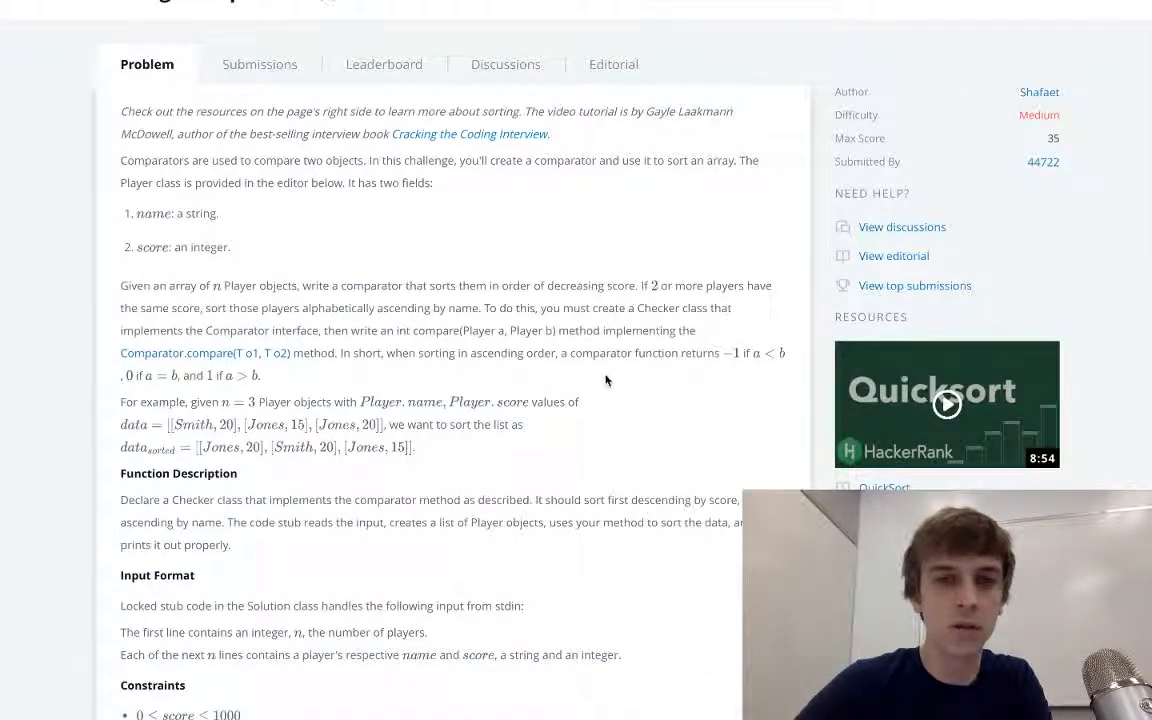
pyautogui.scroll(-3)
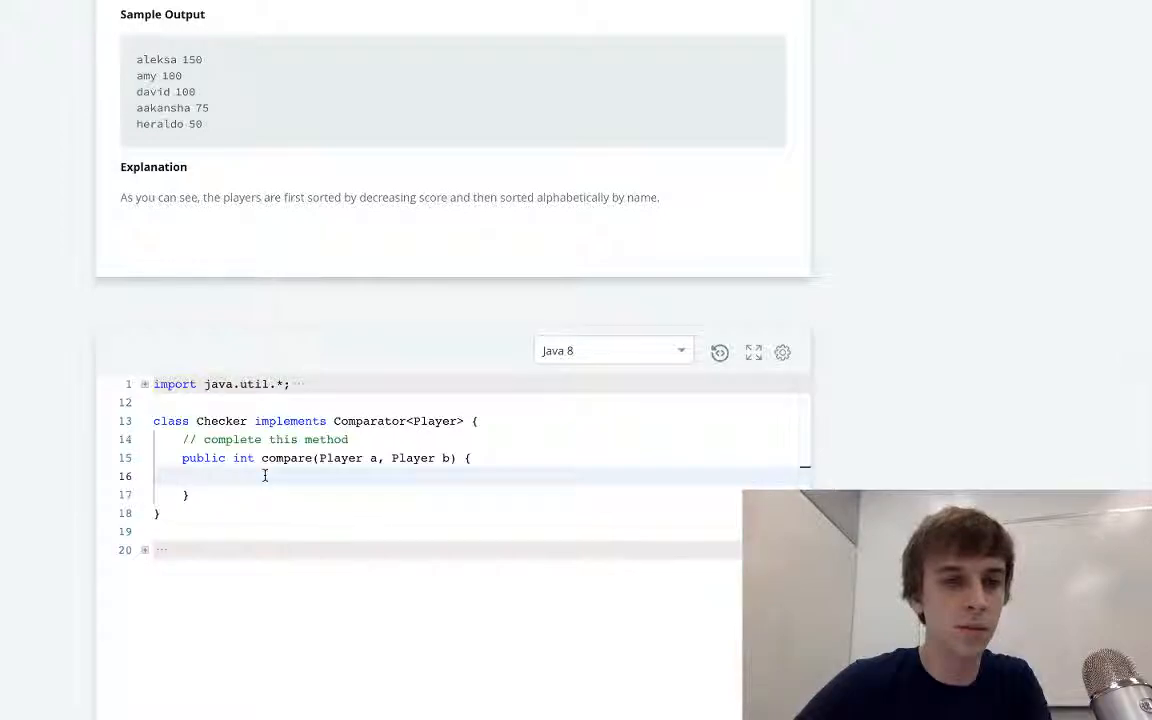
# Step: Write if branches in compare returning 1 and -1 for the score comparisons
pyautogui.write('if (a.score < b){')
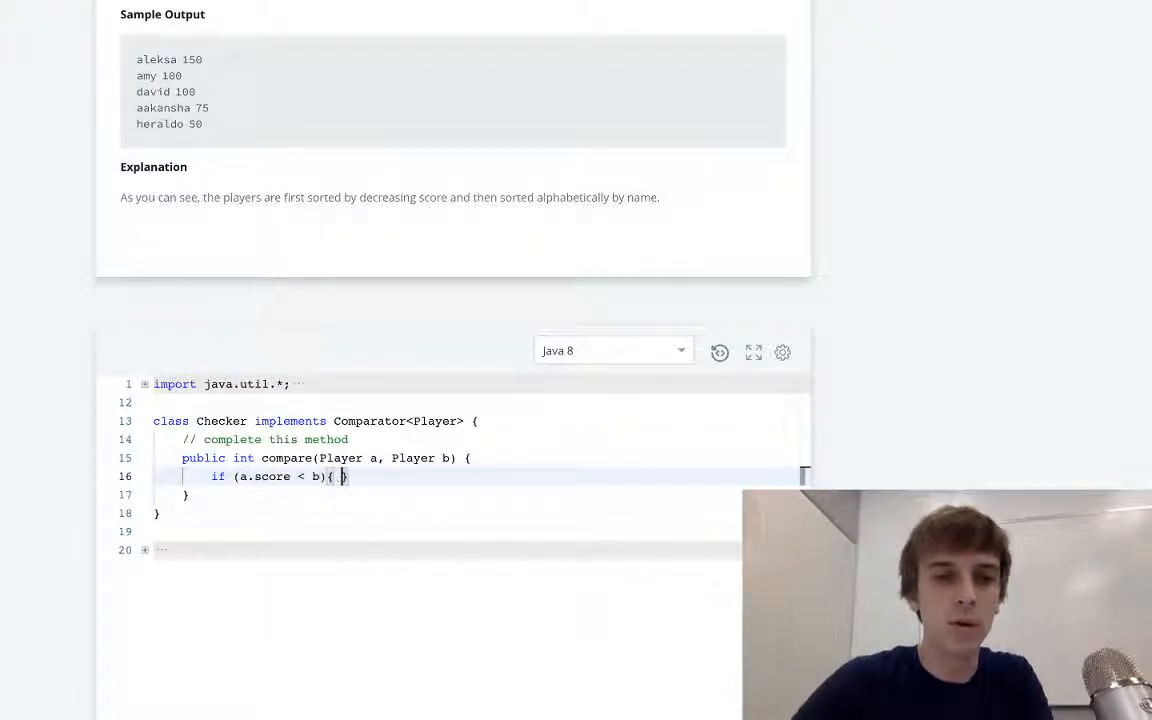
pyautogui.write('return 1;')
pyautogui.write('if')
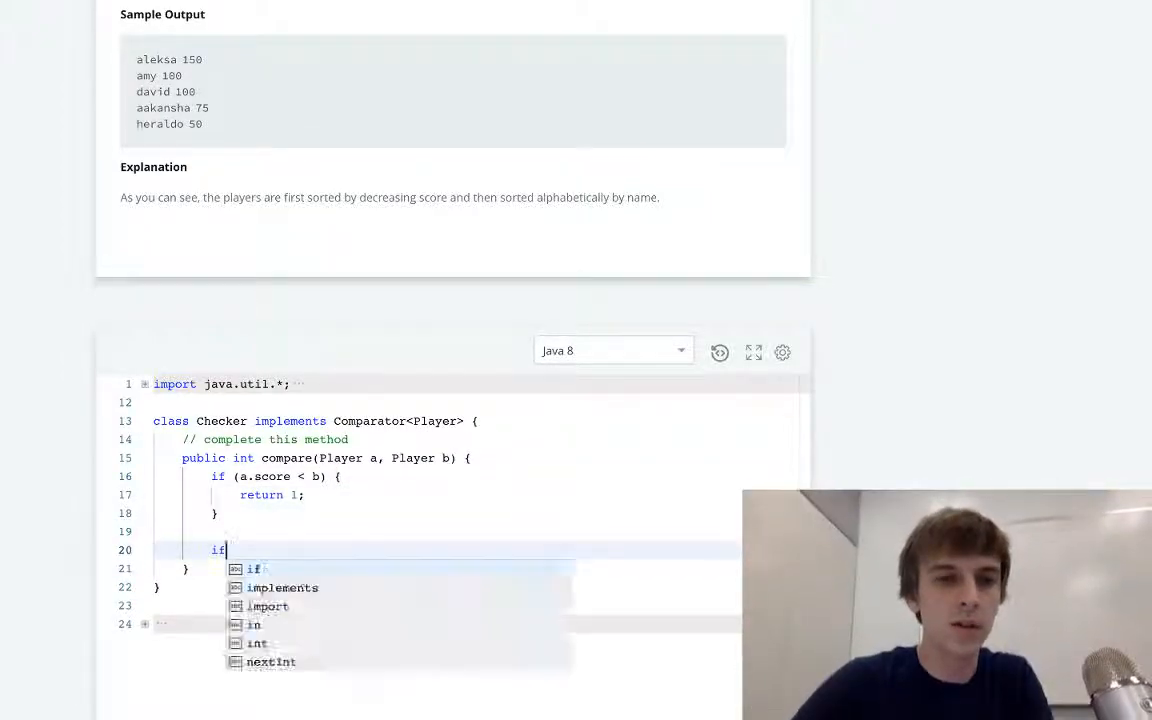
pyautogui.write('(a.score > b')
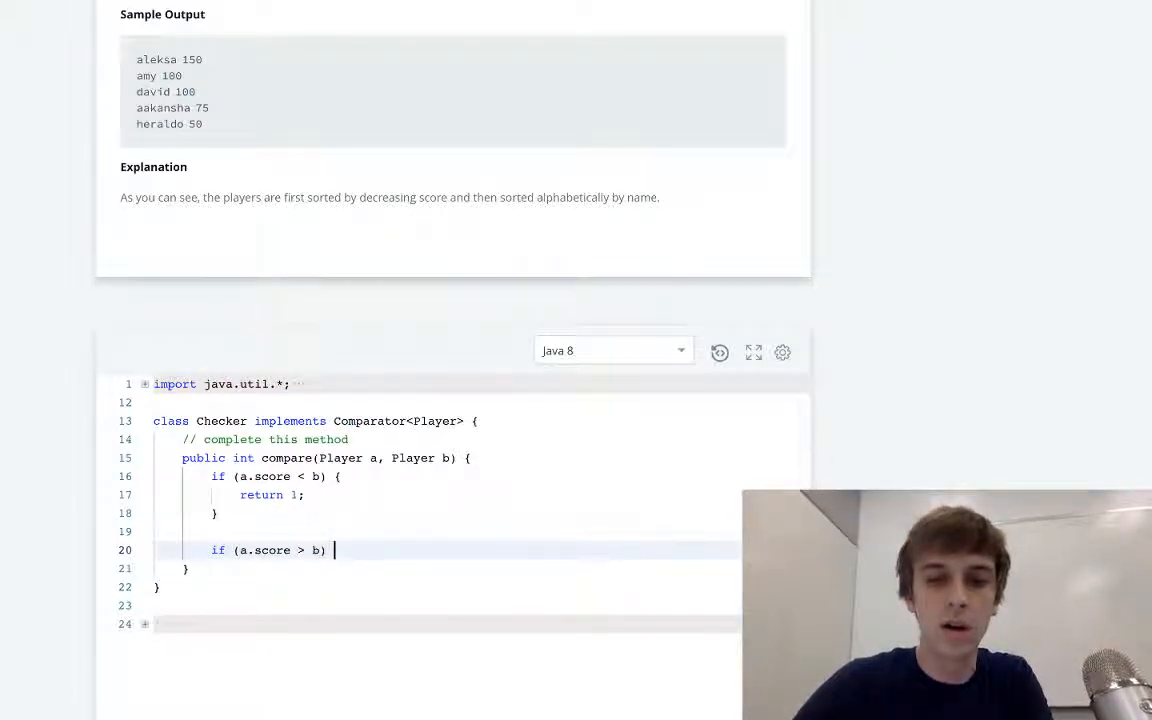
pyautogui.write('{')
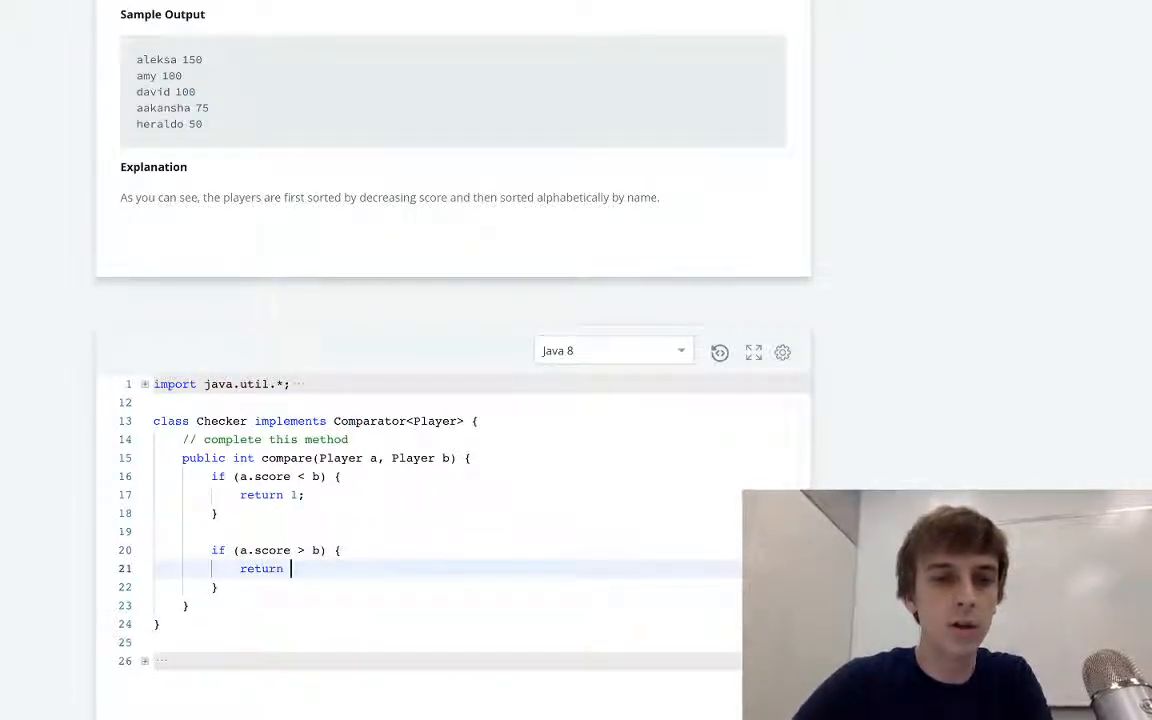
pyautogui.write('-1;')
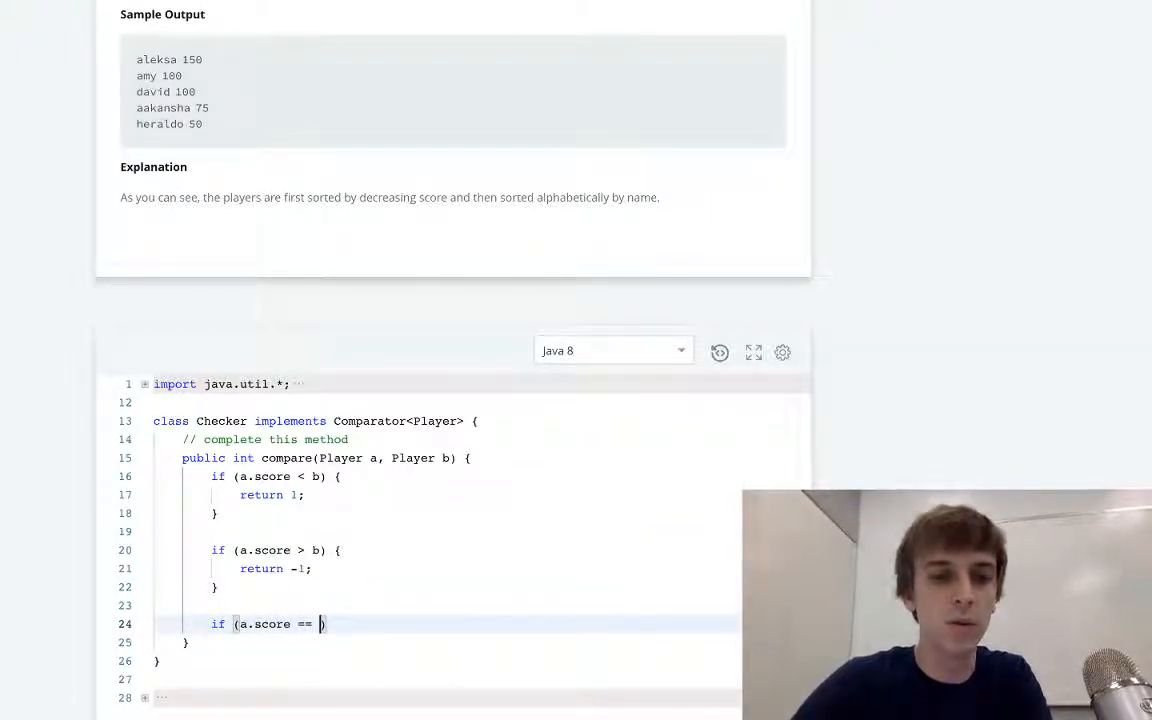
# Step: Add an if (a.score == b.score) block with a 'return use name' comment
pyautogui.write('b.score) {')
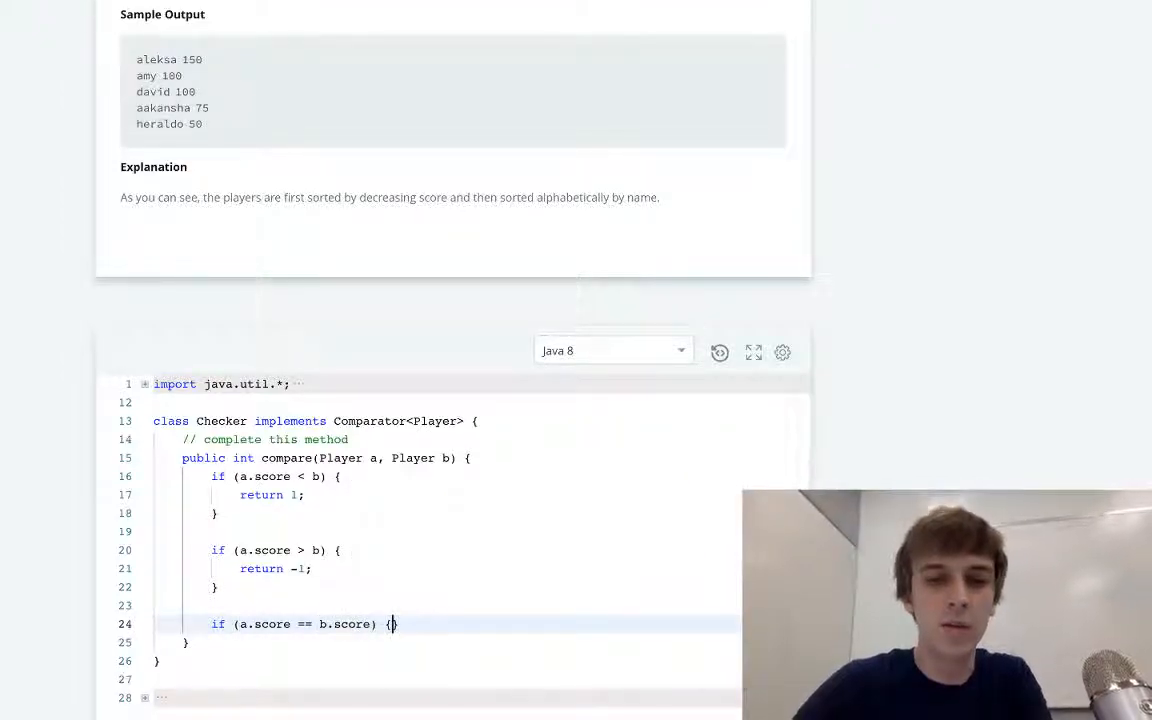
pyautogui.write('//return')
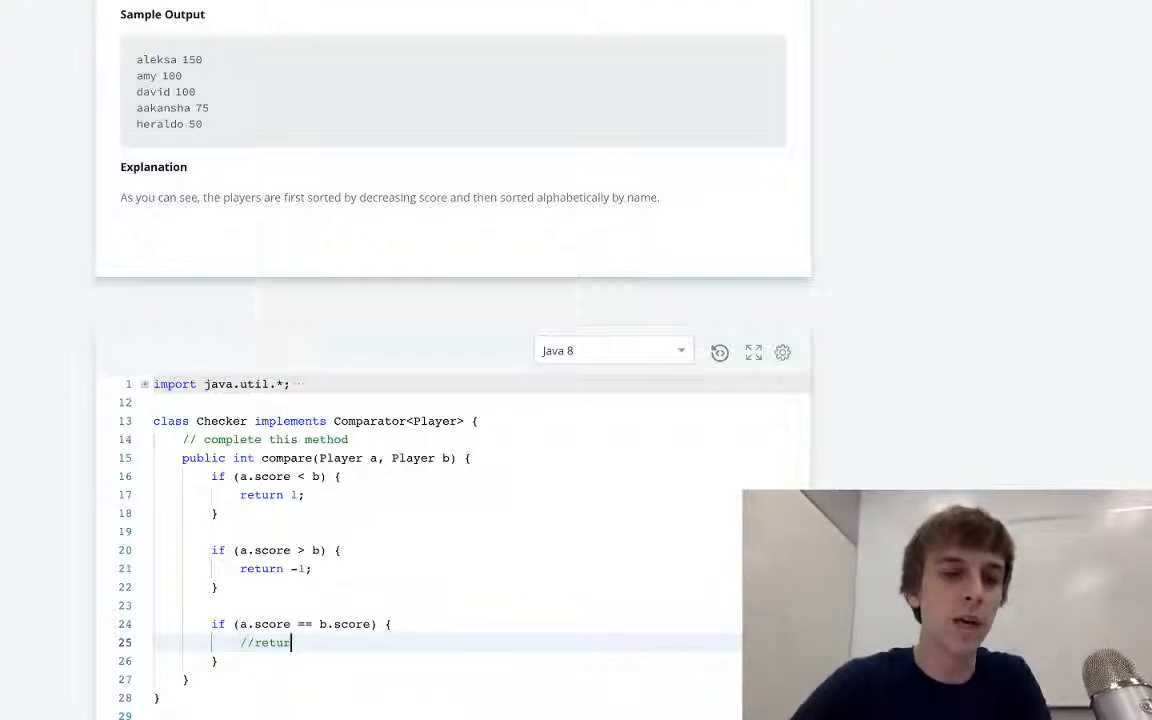
pyautogui.write('use name')
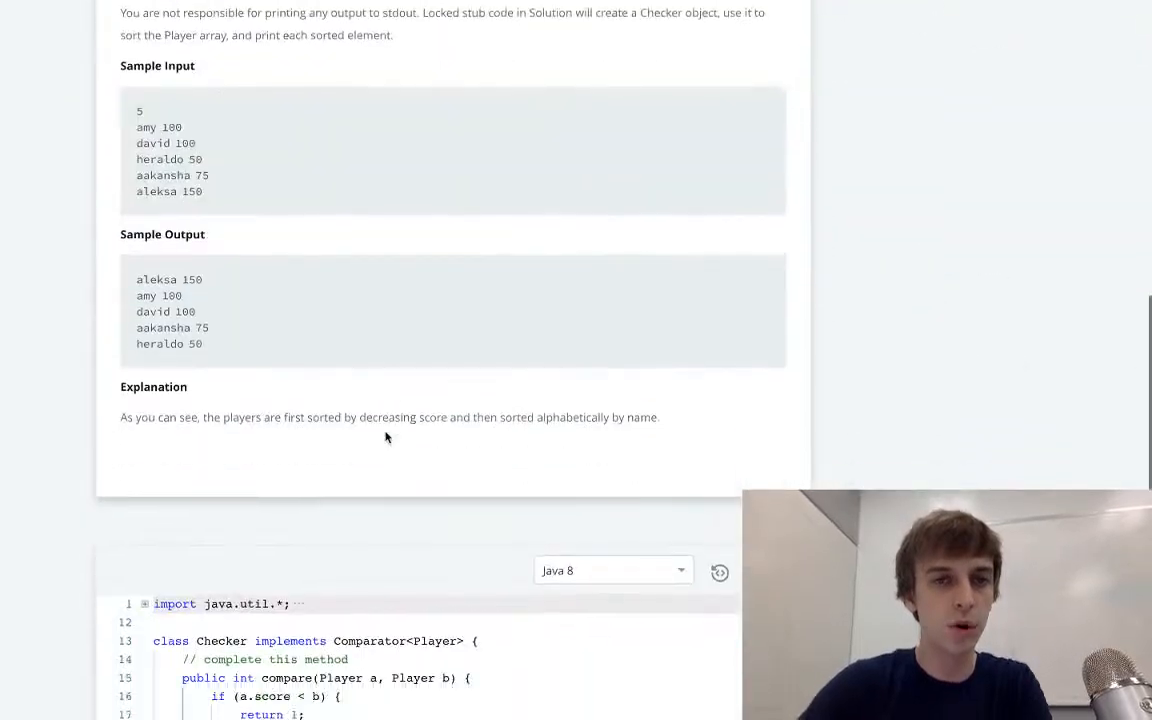
pyautogui.scroll(-3)
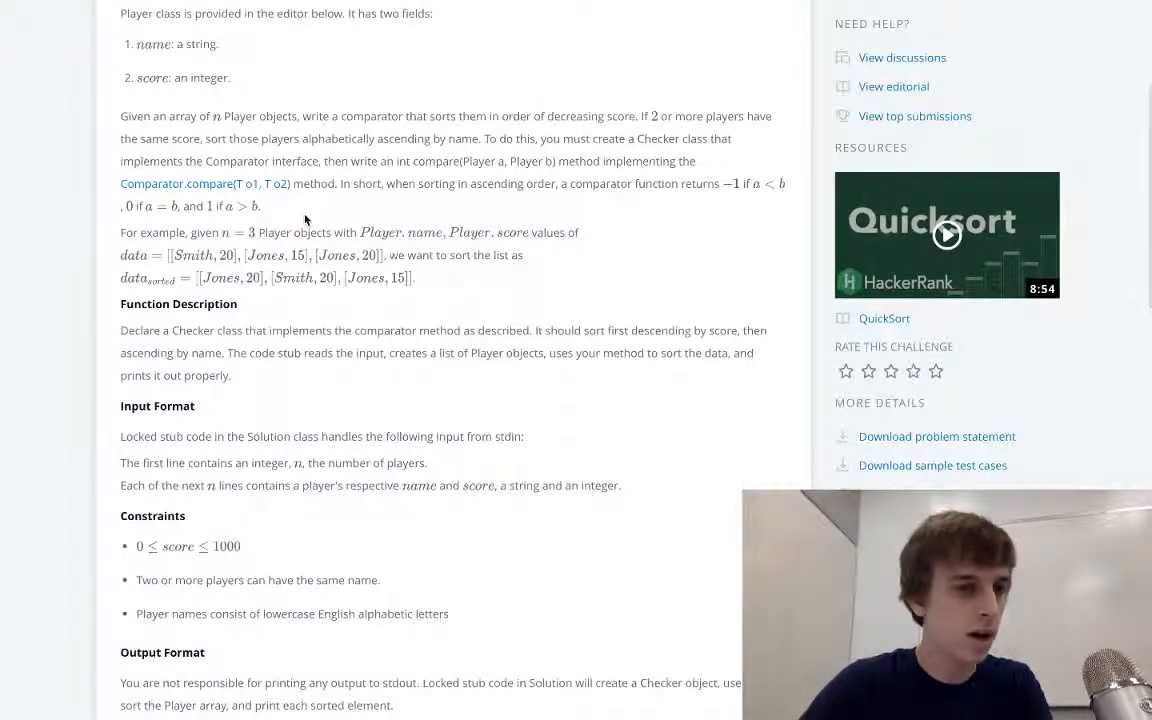
pyautogui.scroll(-3)
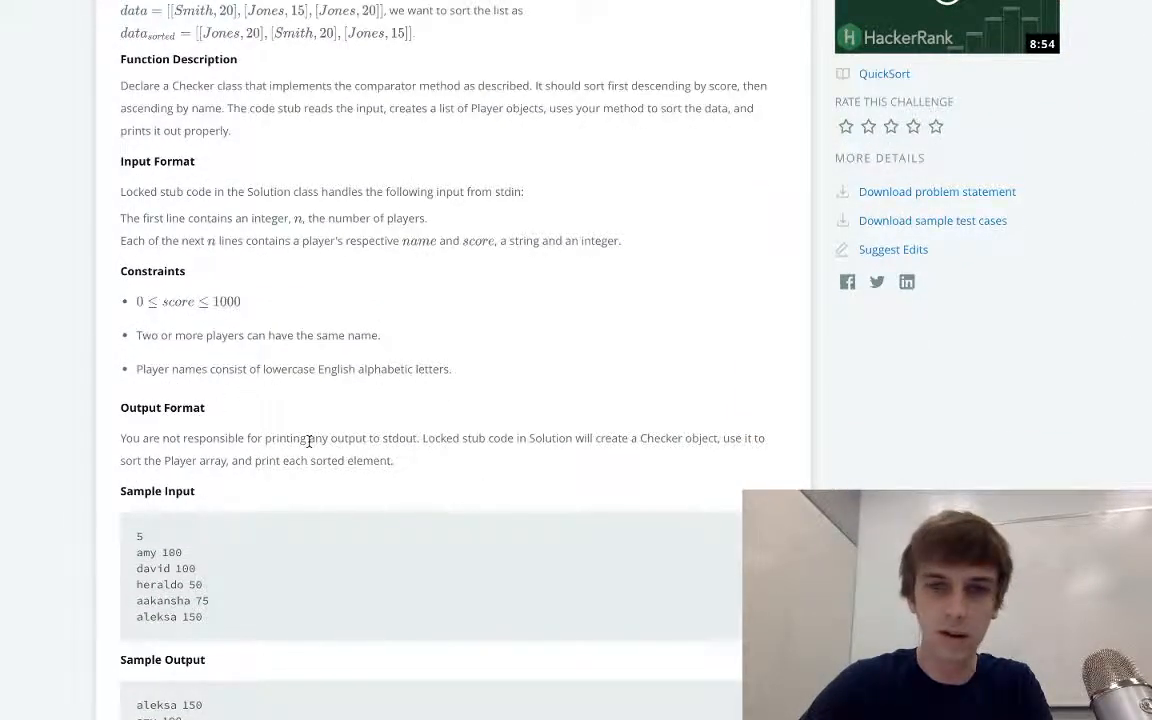
pyautogui.scroll(-3)
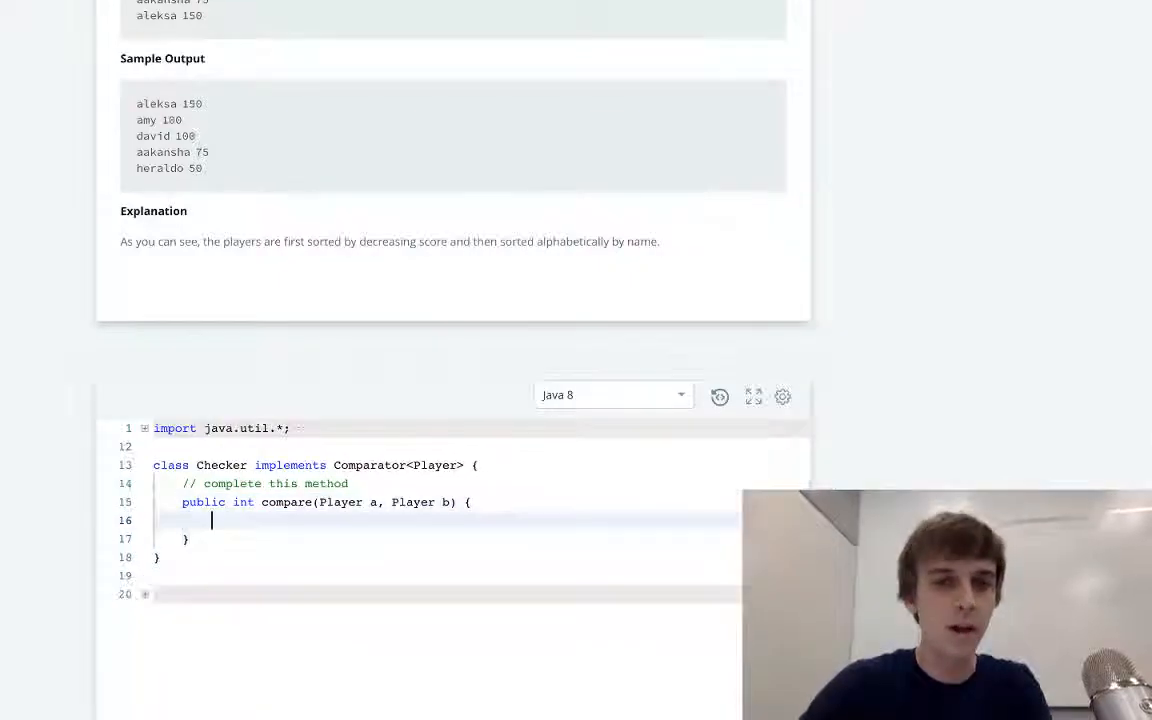
# Step: Type 'return b.score - a.score;' to order players by descending score
pyautogui.write('return b')
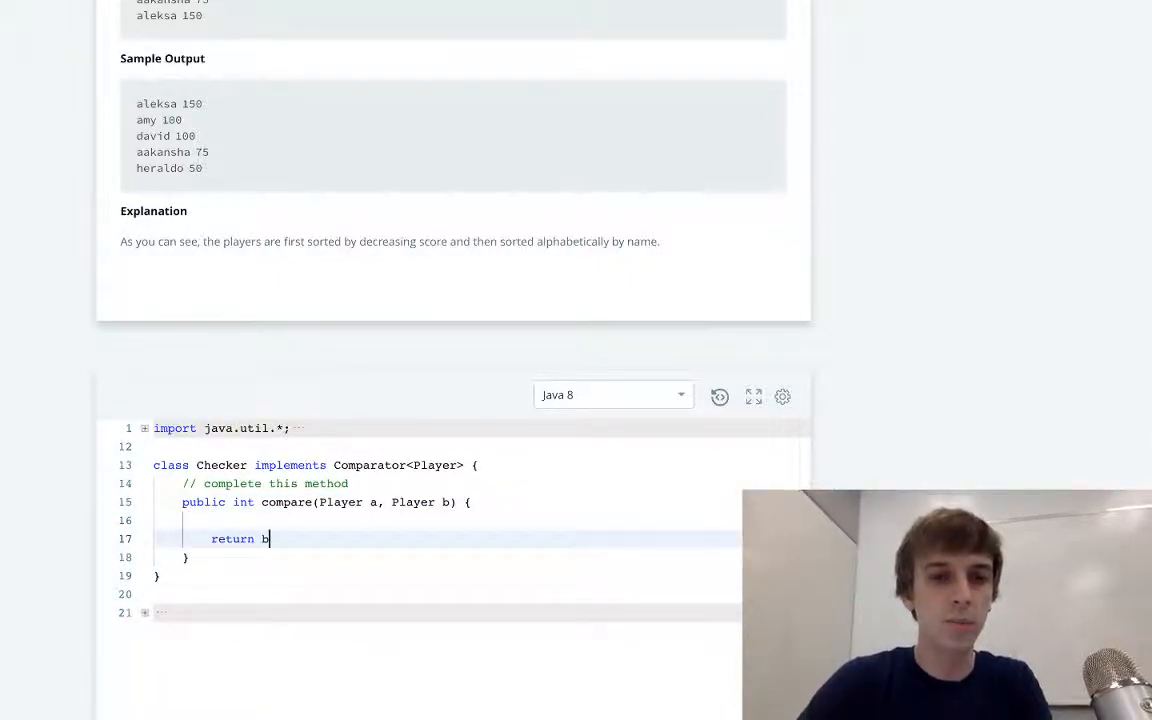
pyautogui.write('.score - a.s')
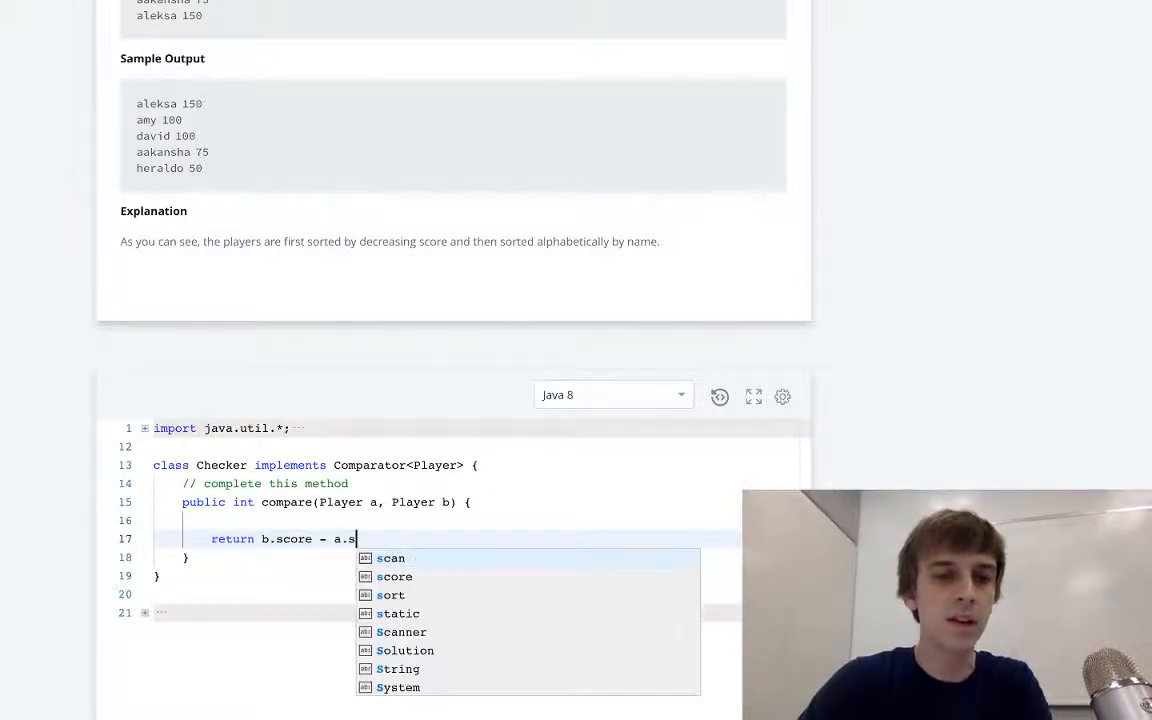
pyautogui.write('core;')
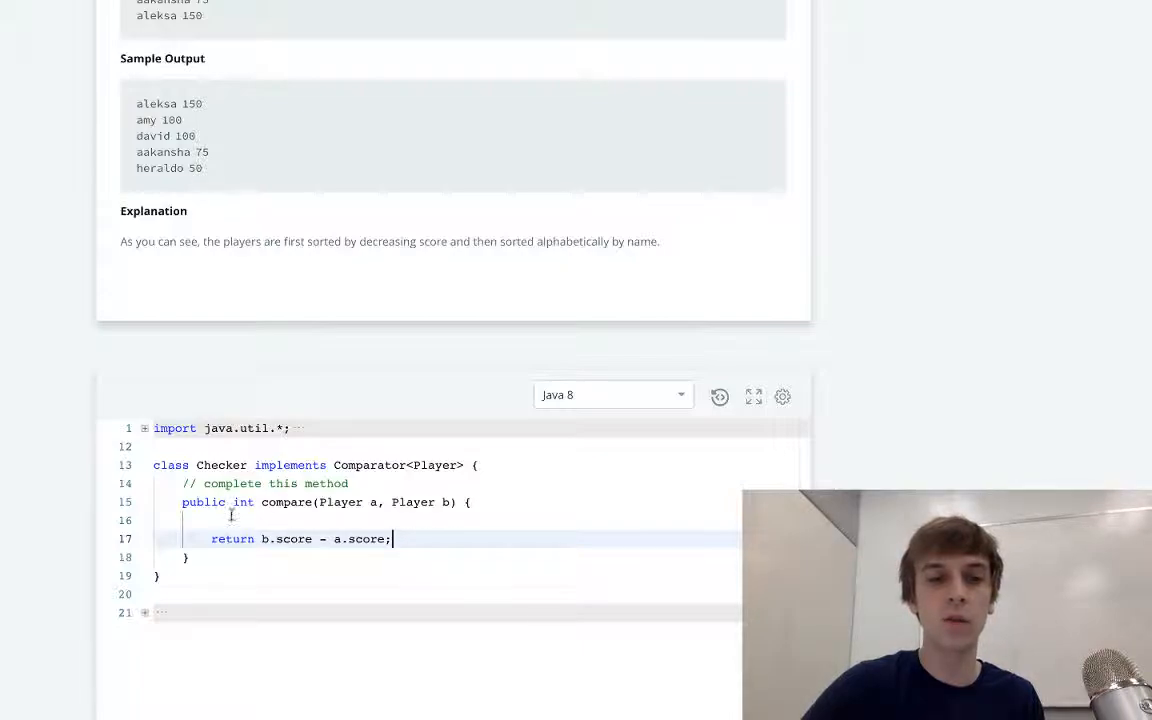
pyautogui.moveTo(509, 567)
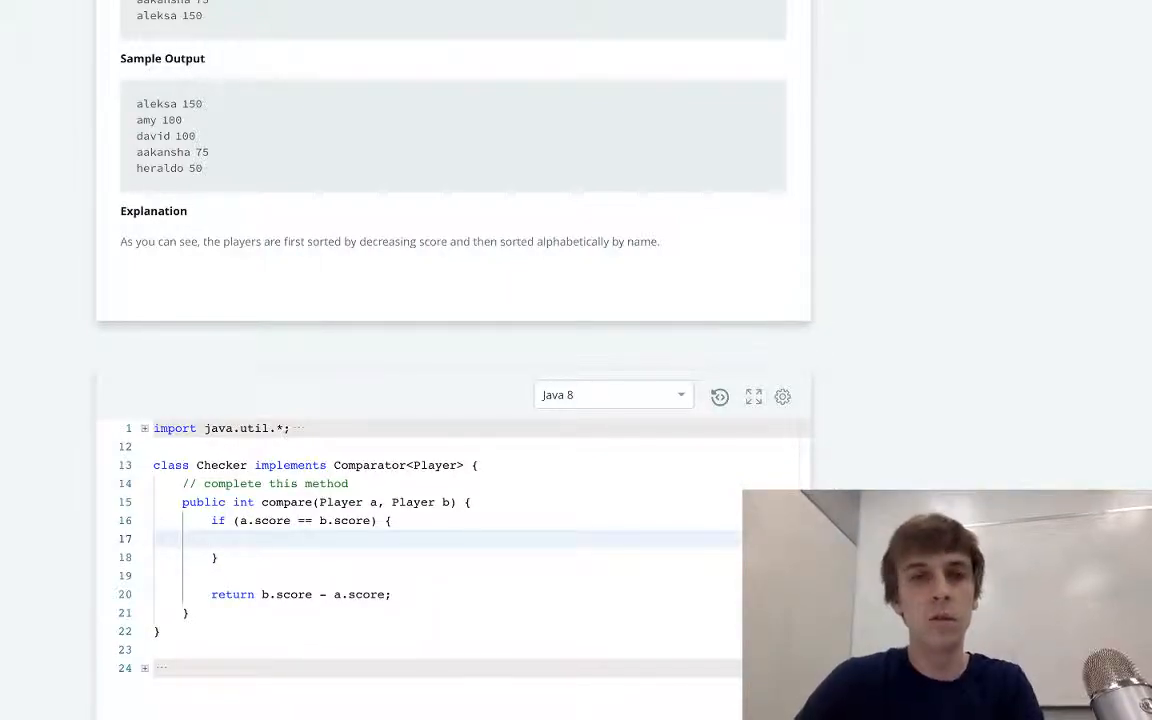
# Step: Type 'a.name.compareTo(b.name)' inside the equal-scores if block
pyautogui.write('a.')
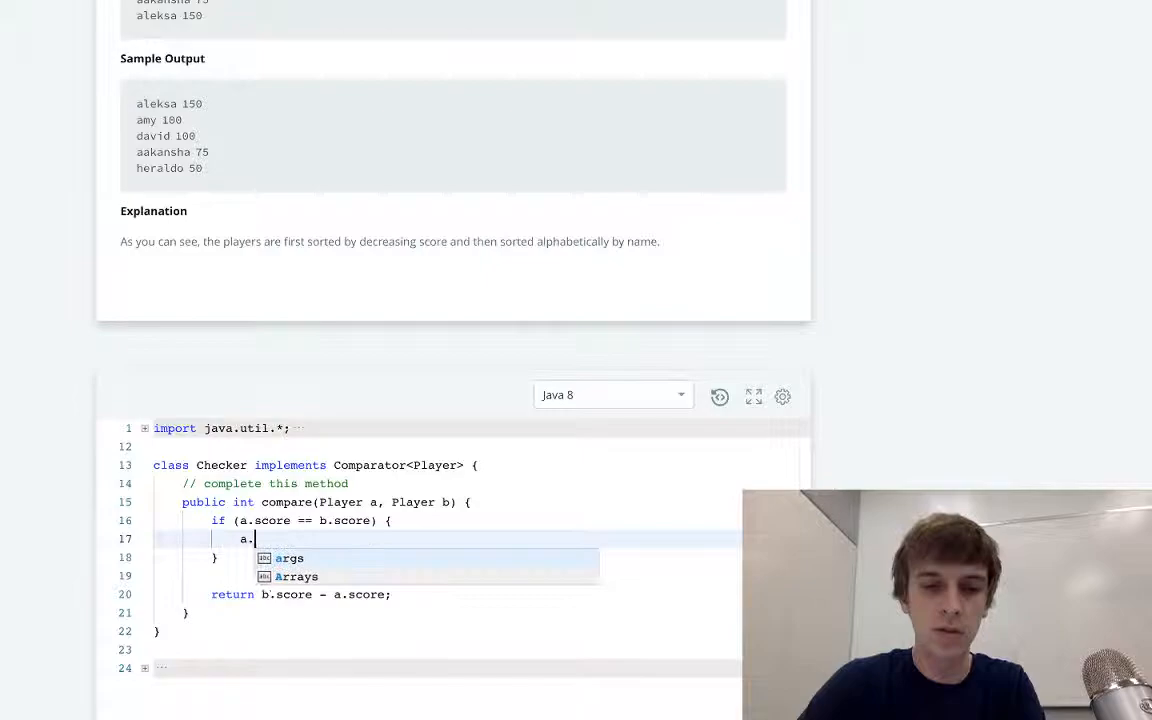
pyautogui.write('name.compare')
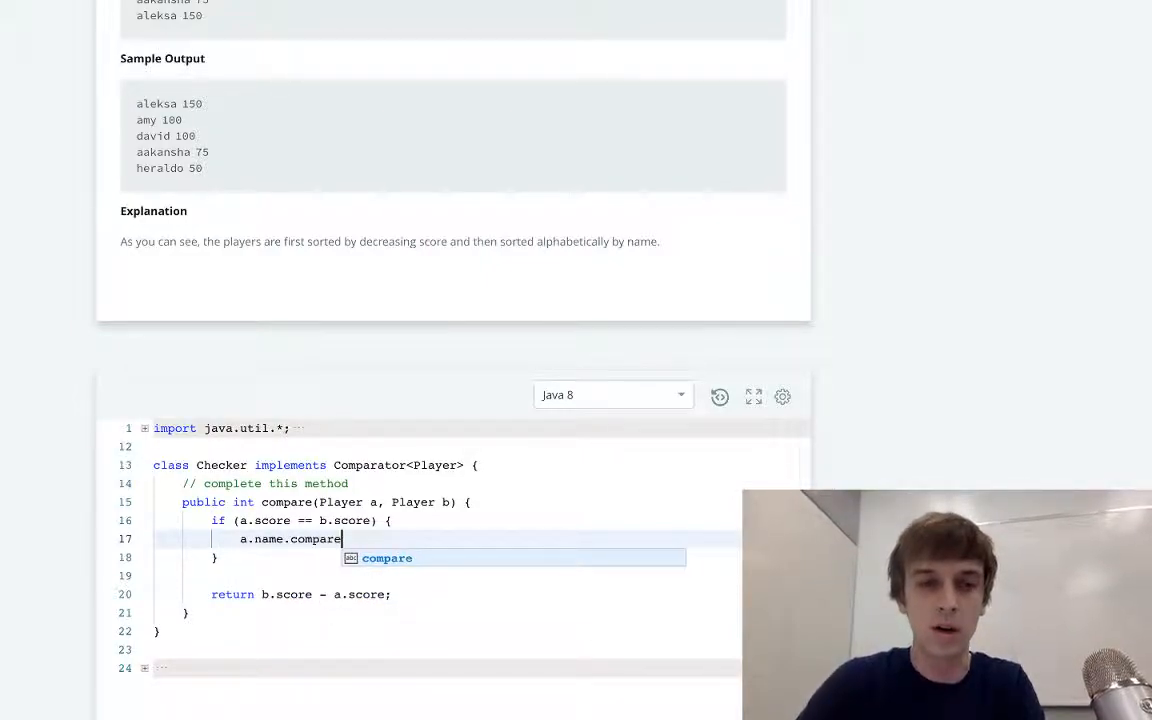
pyautogui.write('To(b.name);')
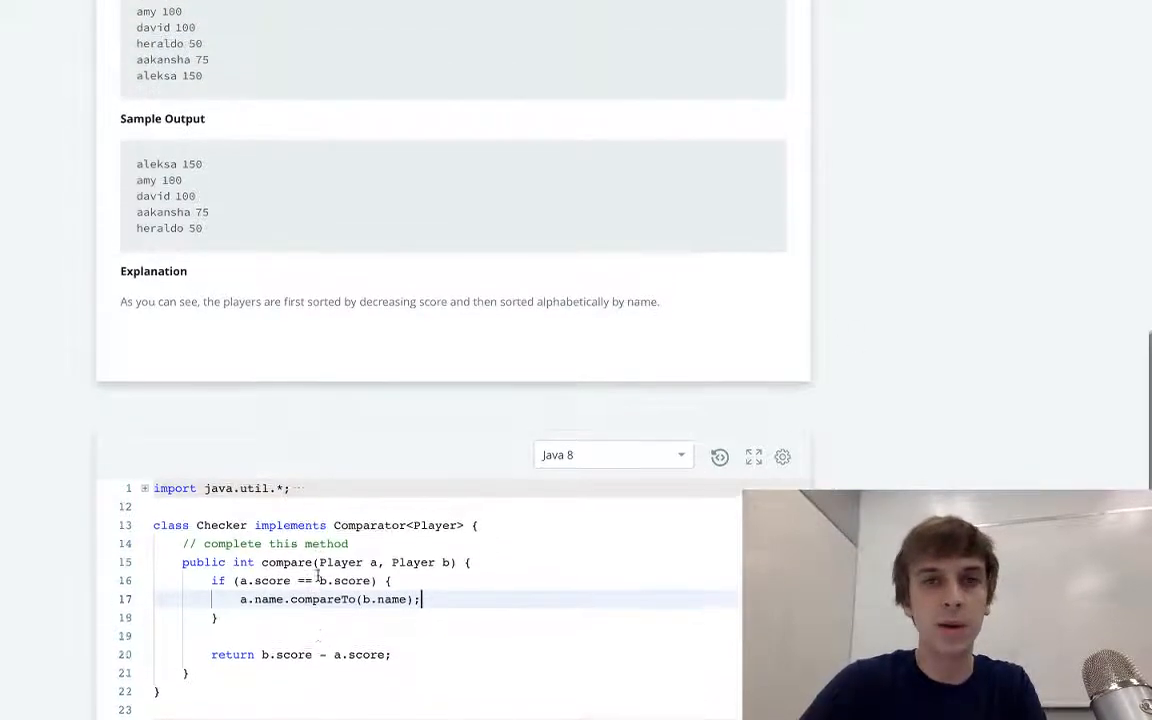
pyautogui.scroll(-3)
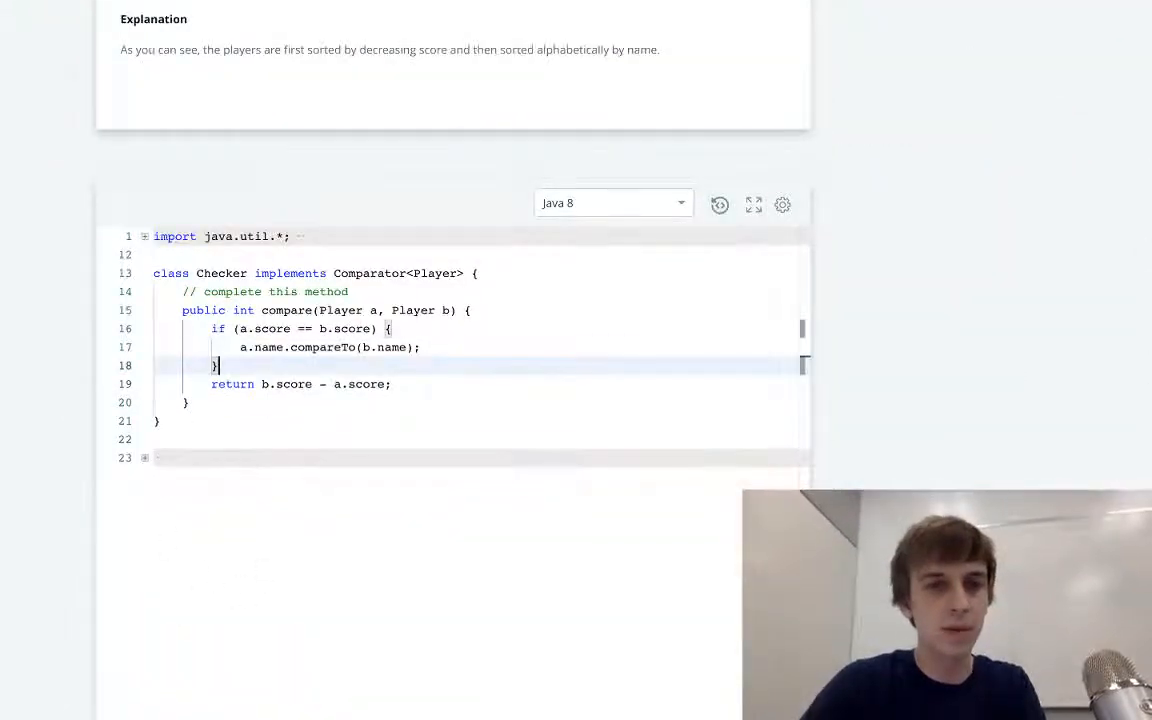
pyautogui.scroll(-3)
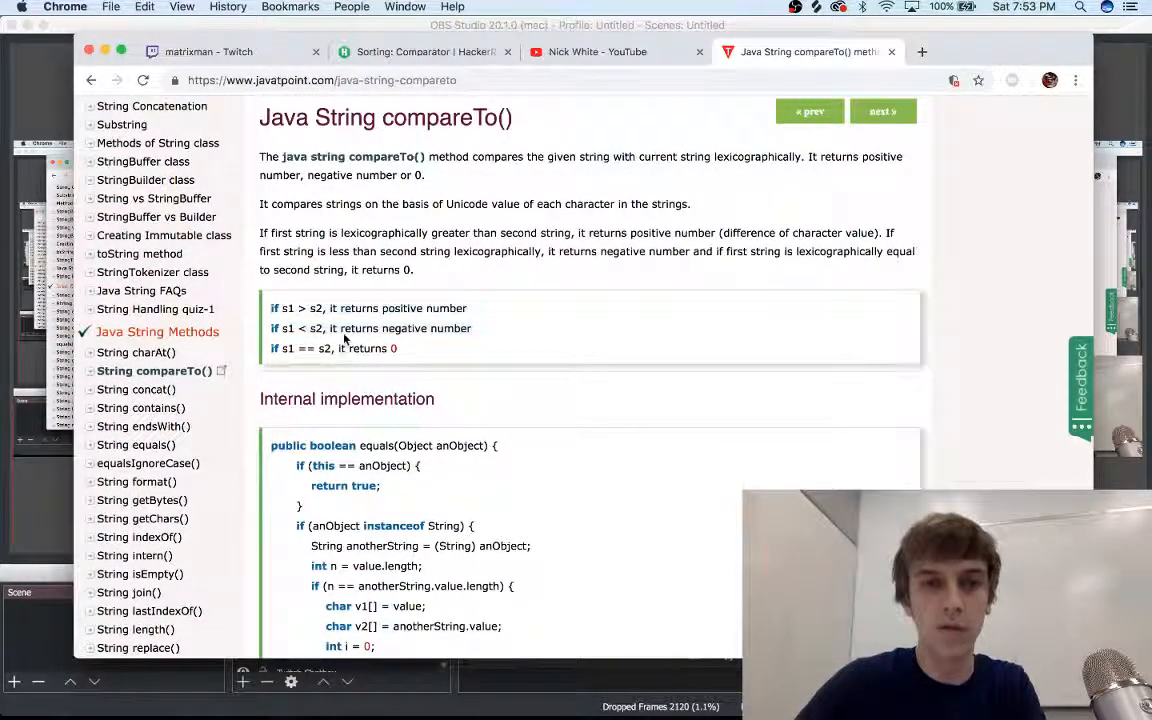
# Step: Read javatpoint's compareTo() return values, then return to the HackerRank challenge tab
pyautogui.moveTo(272, 308); pyautogui.dragTo(397, 348)
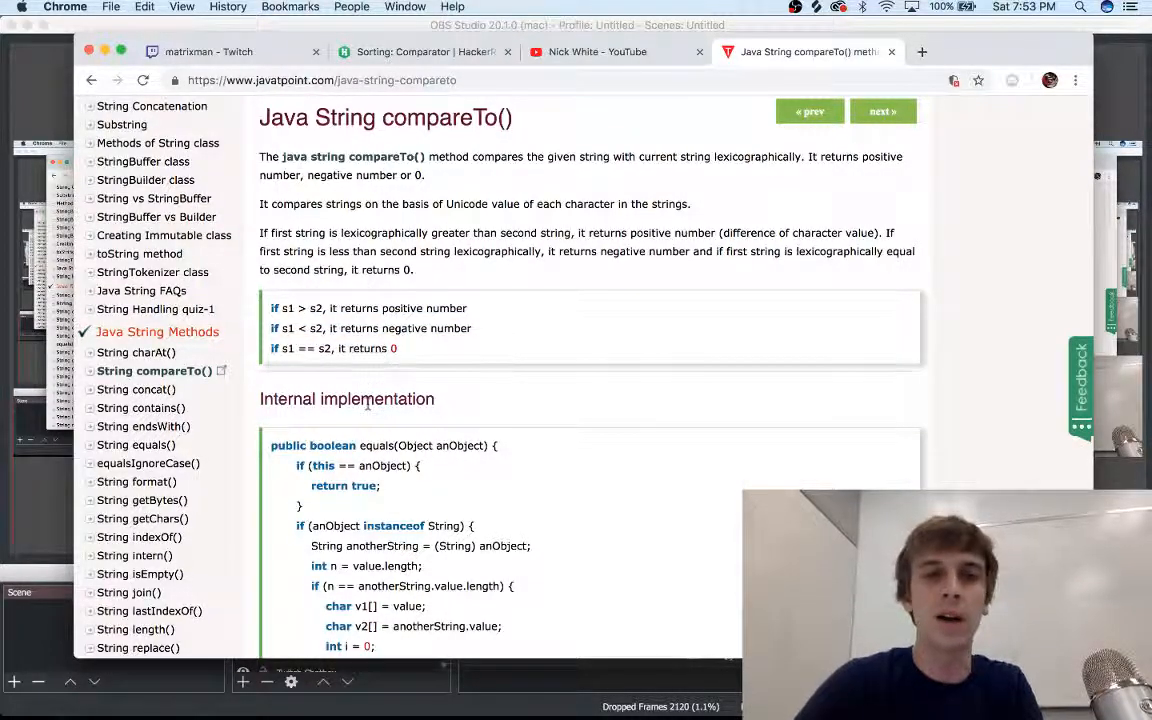
pyautogui.moveTo(386, 320)
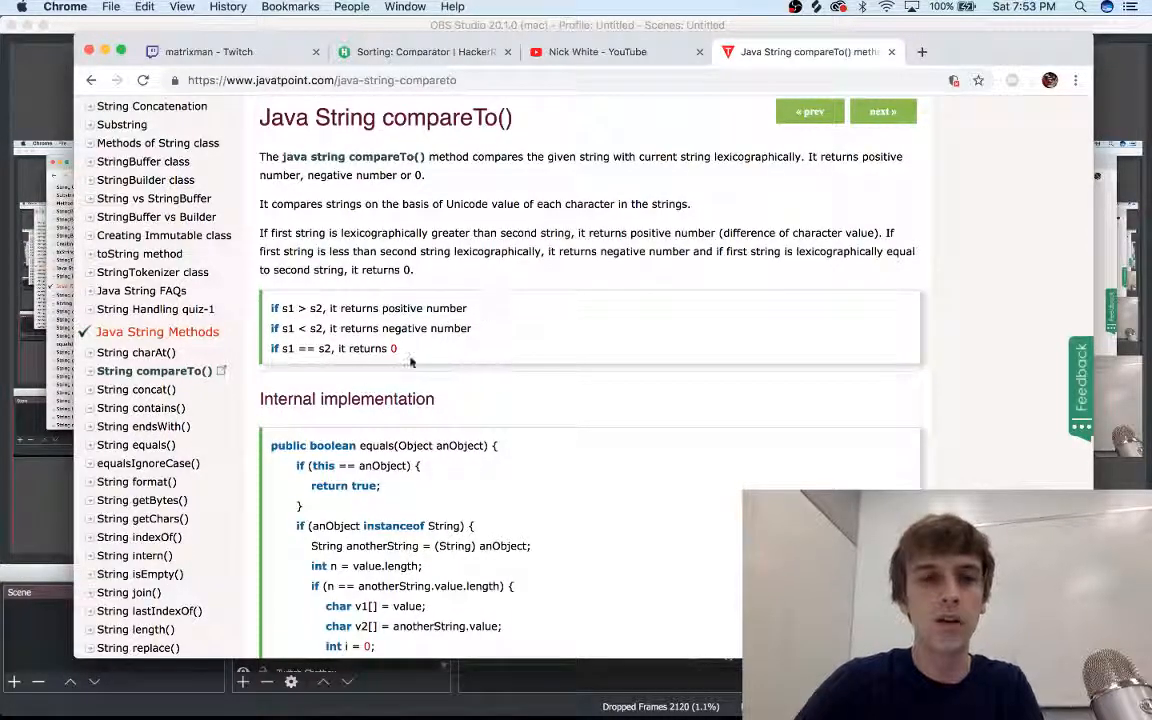
pyautogui.click(423, 51)
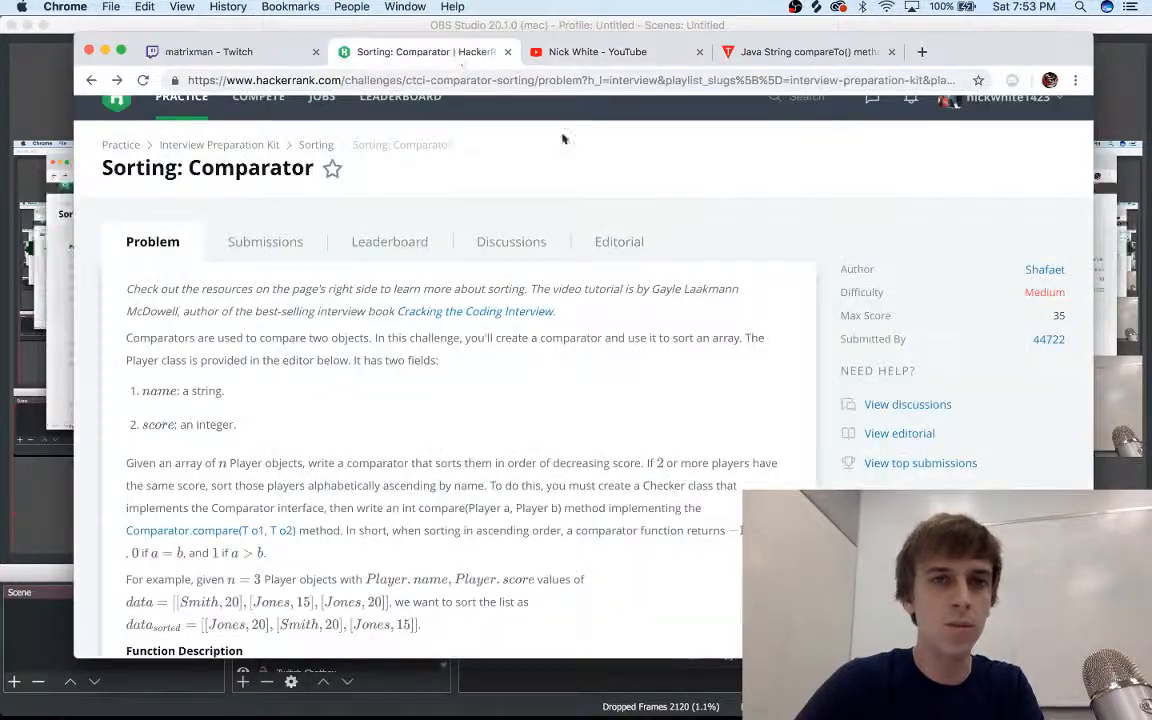
# Step: Prefix line 17 with 'return' so ties return a.name.compareTo(b.name)
pyautogui.scroll(-3)
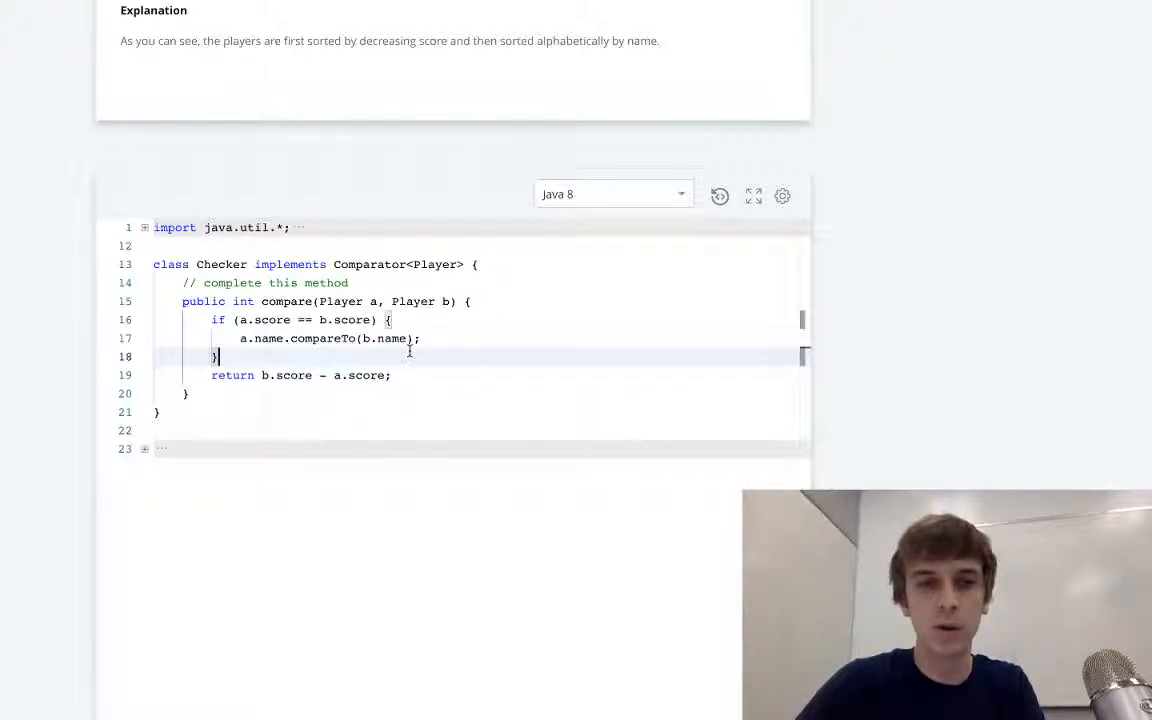
pyautogui.write('return')
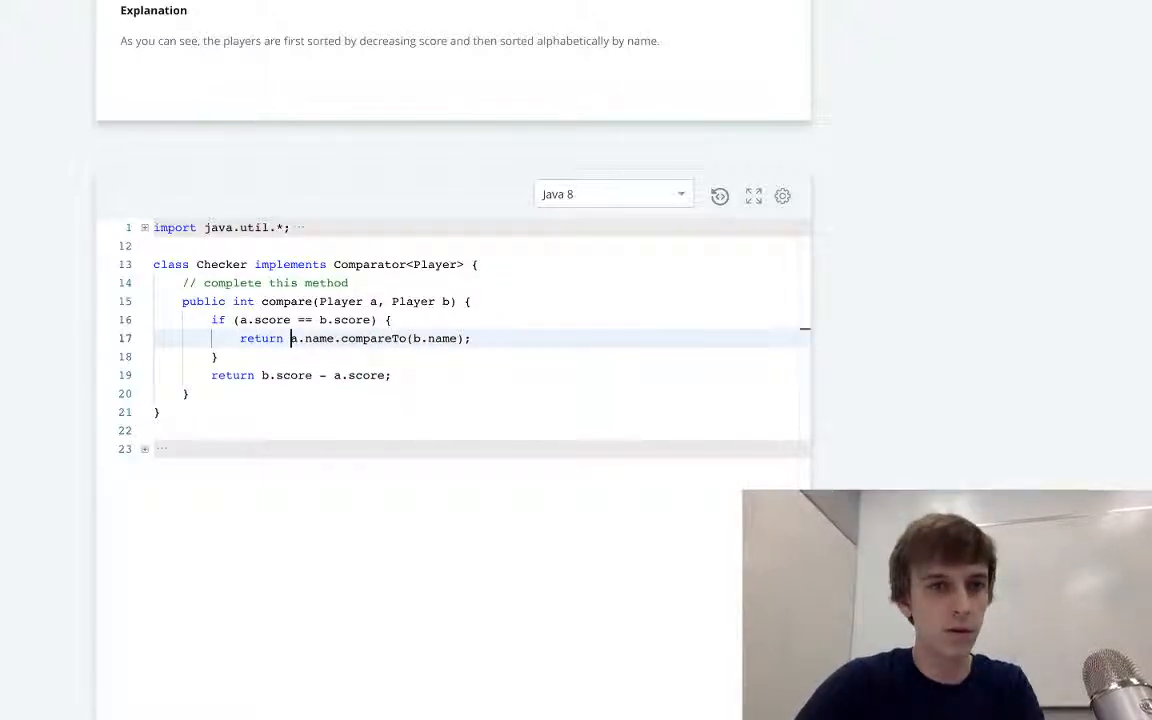
pyautogui.scroll(-3)
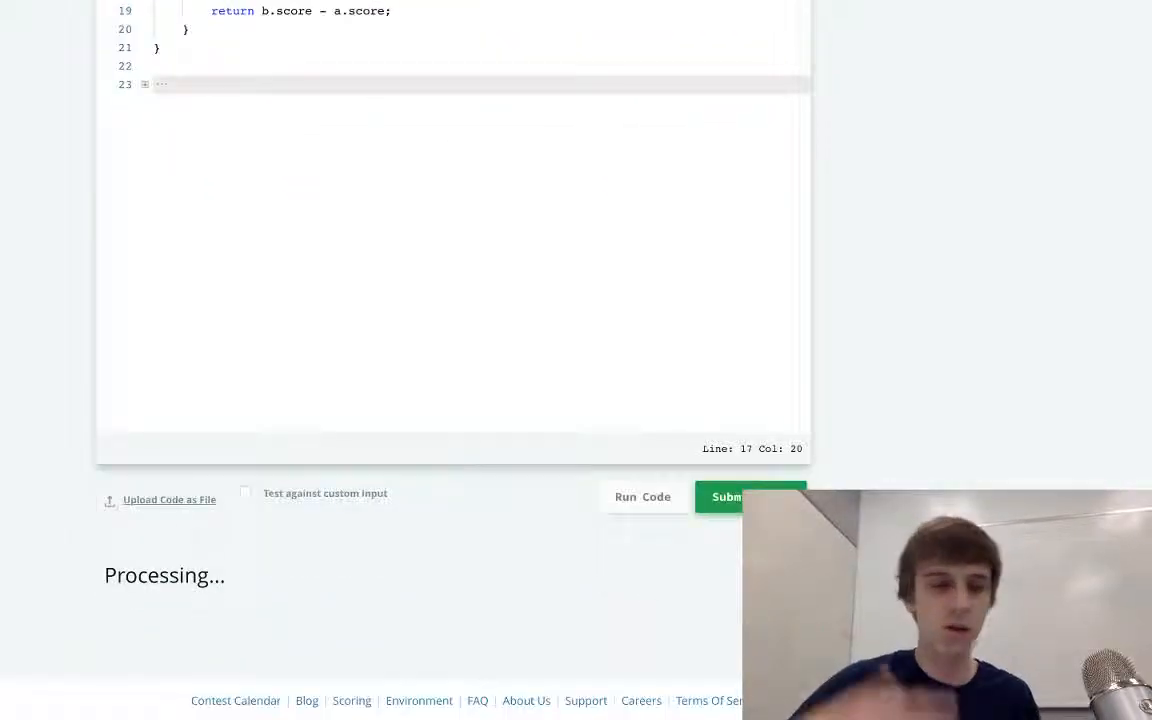
# Step: Run the code and confirm all three sample test cases pass
pyautogui.click(642, 496)
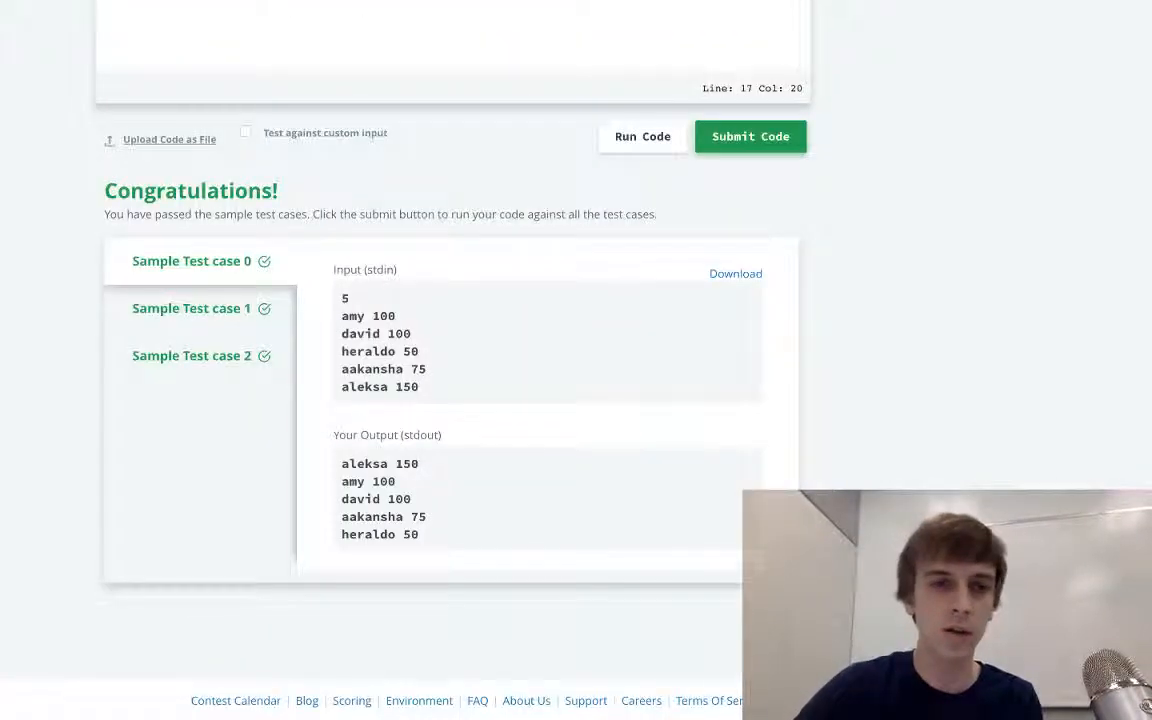
pyautogui.click(750, 136)
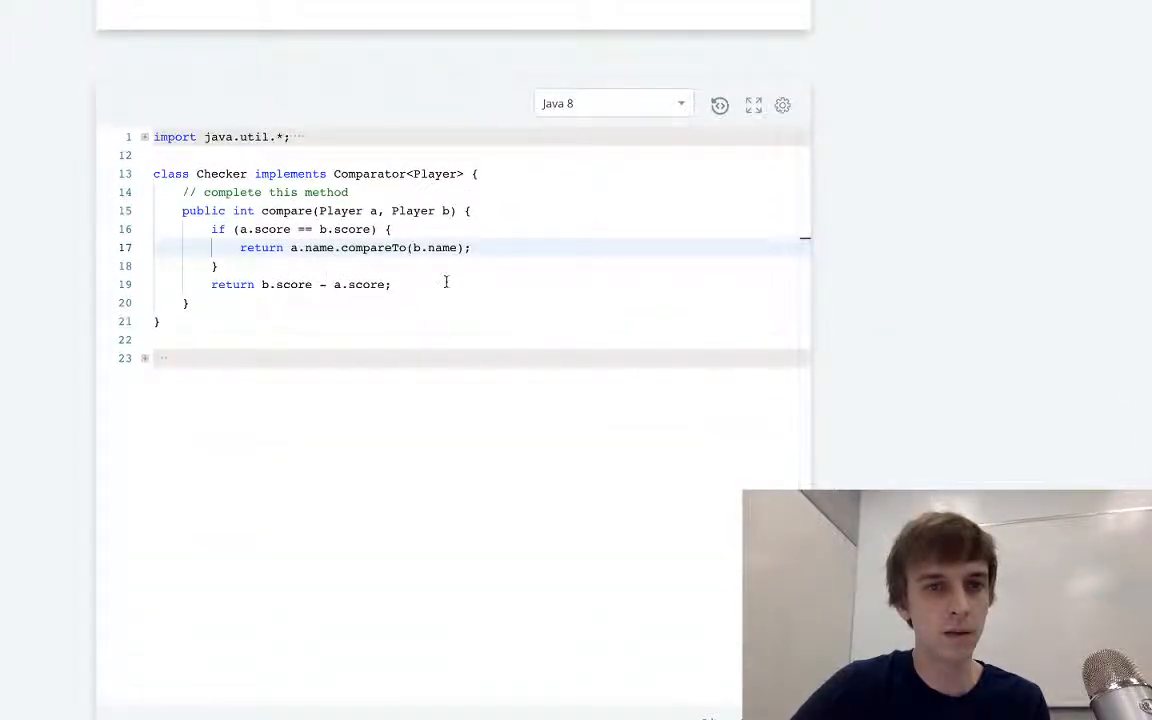
pyautogui.scroll(-3)
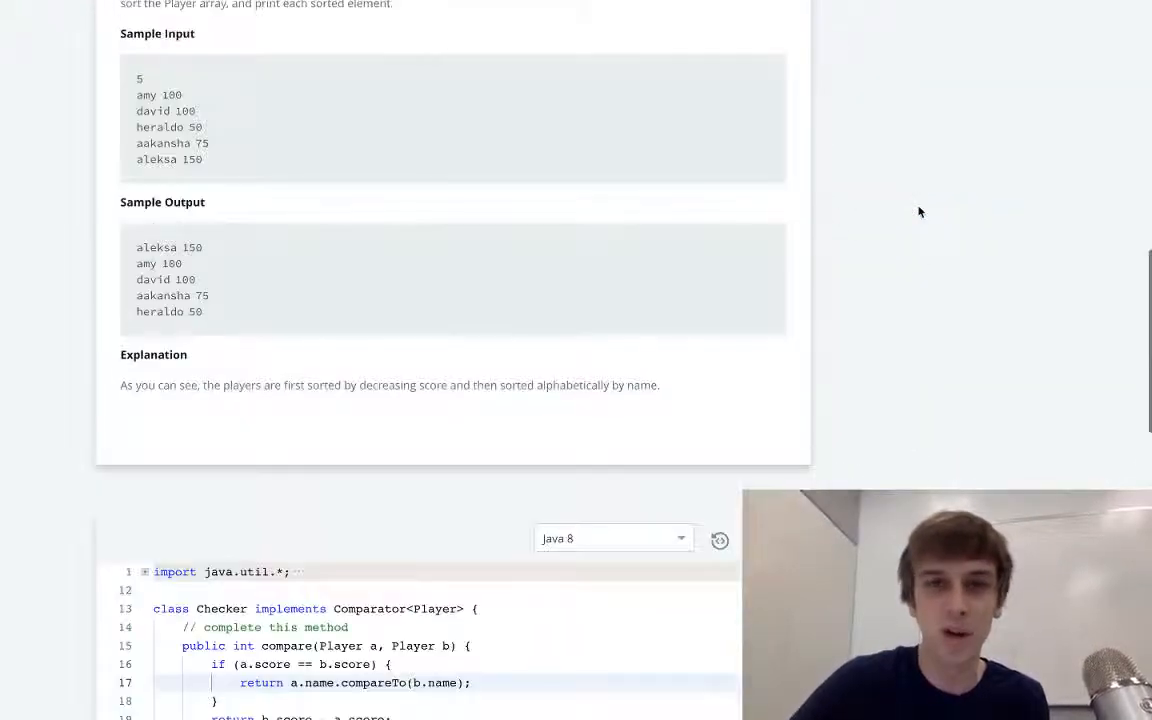
# Step: Submit the code and confirm every test case passes for 35.00 points
pyautogui.click(726, 524)
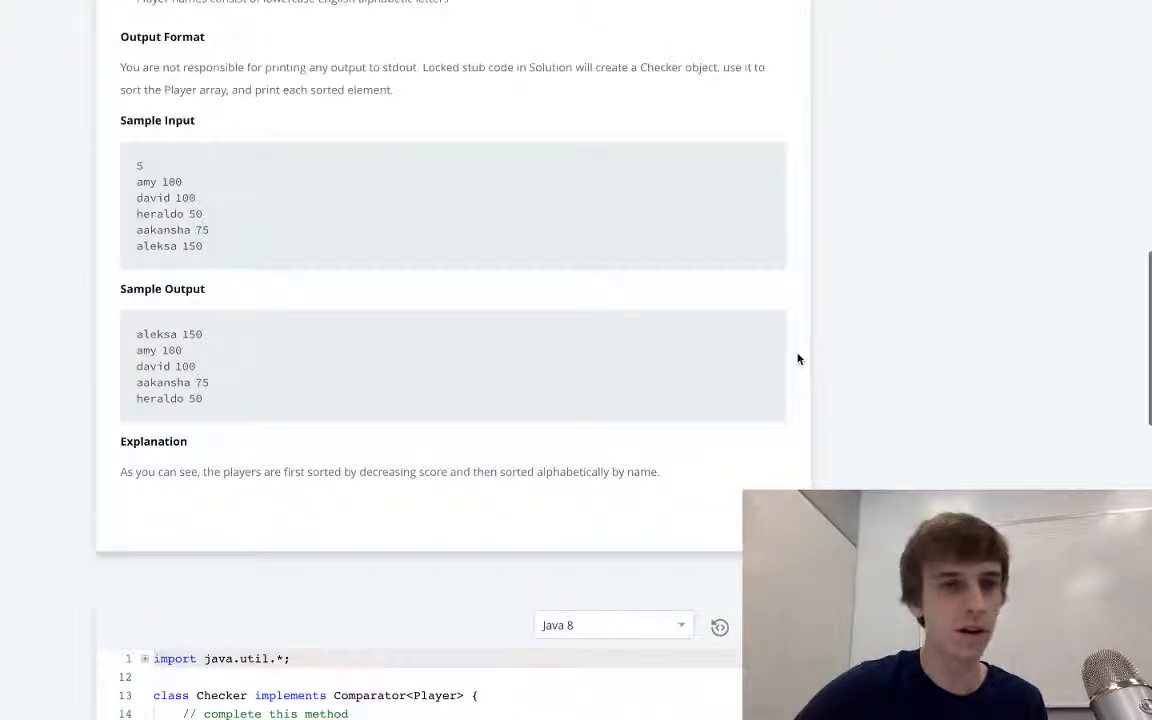
pyautogui.click(750, 256)
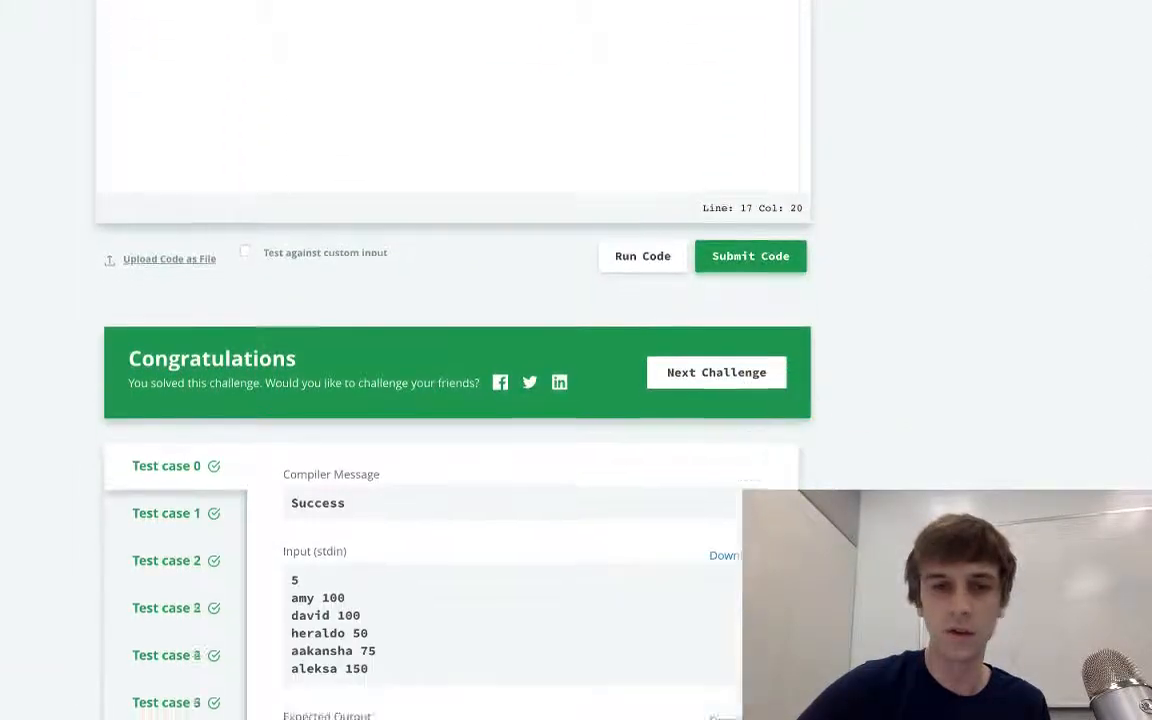
pyautogui.scroll(-3)
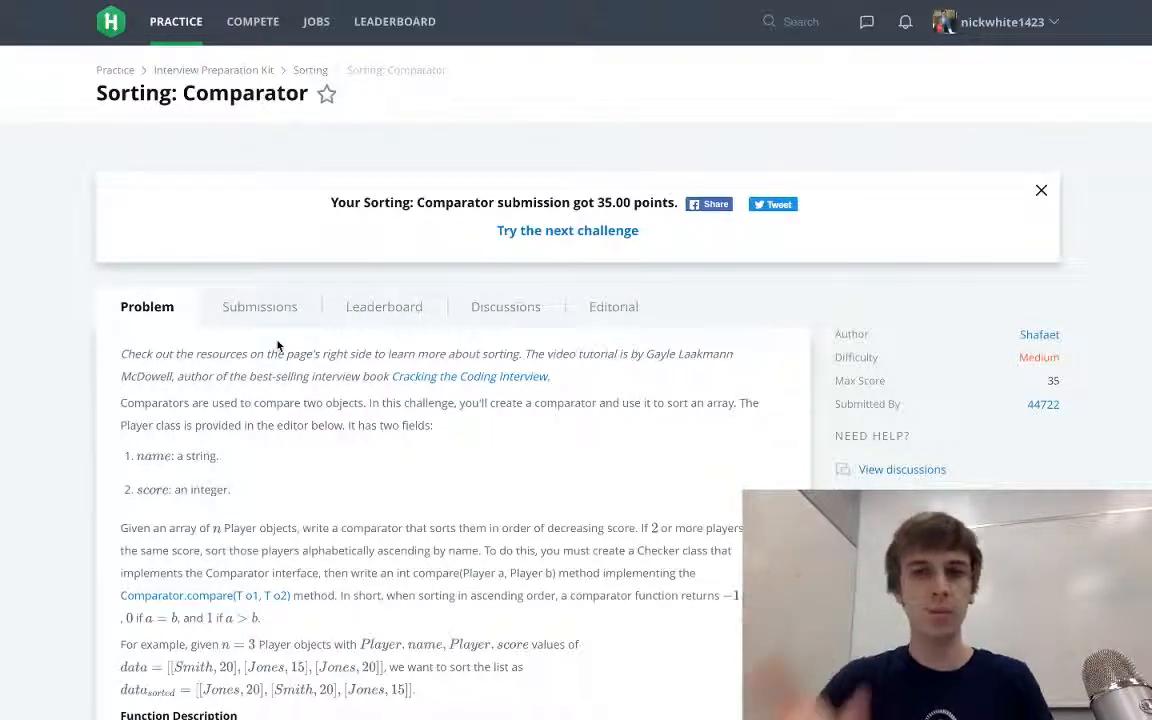
# Step: Scroll through the input format and constraints, then open Spotlight with Cmd+Space
pyautogui.scroll(-3)
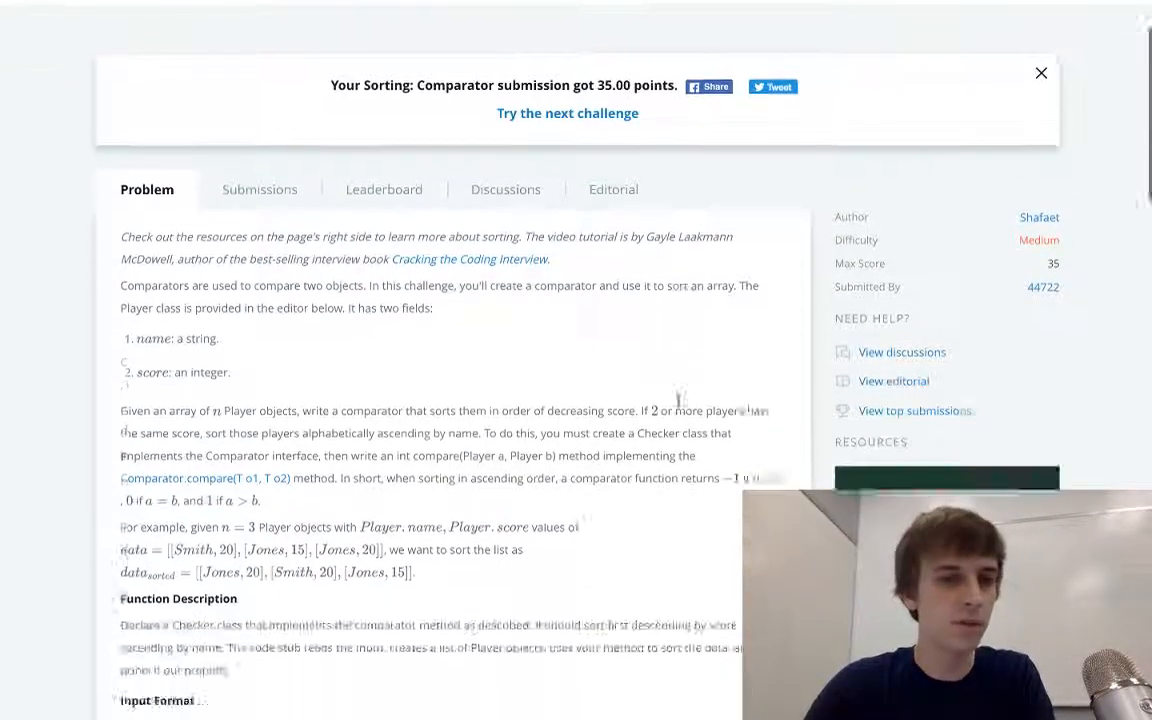
pyautogui.scroll(-3)
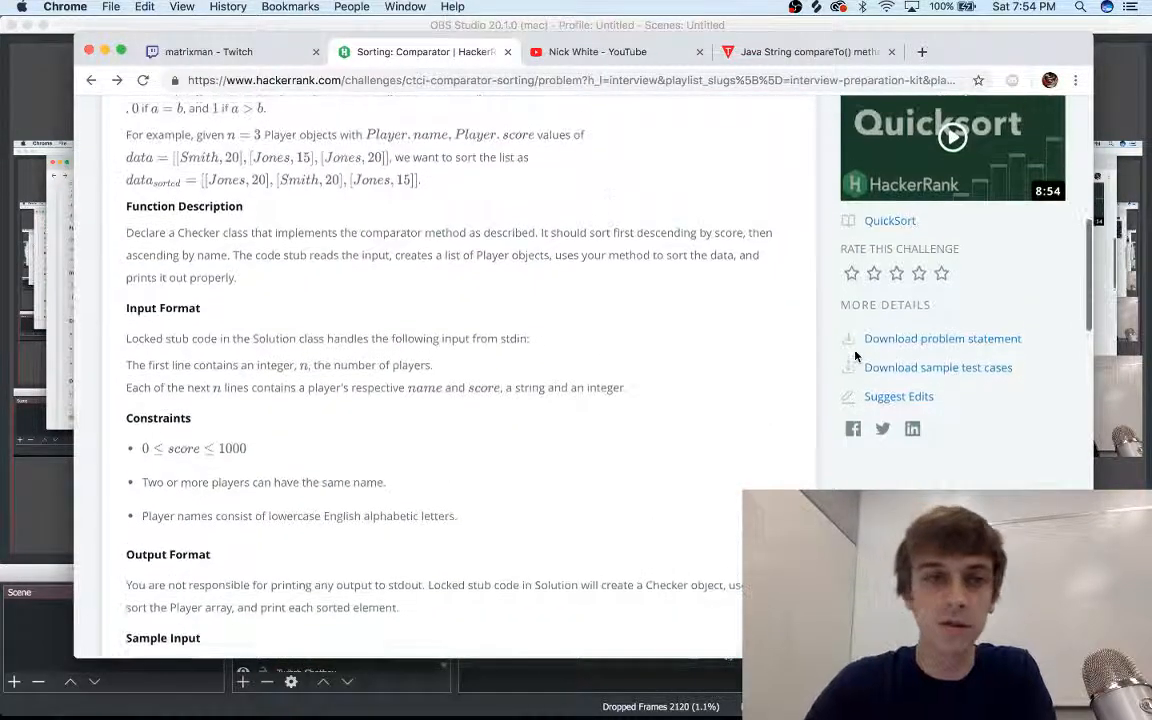
pyautogui.press('cmd+space')
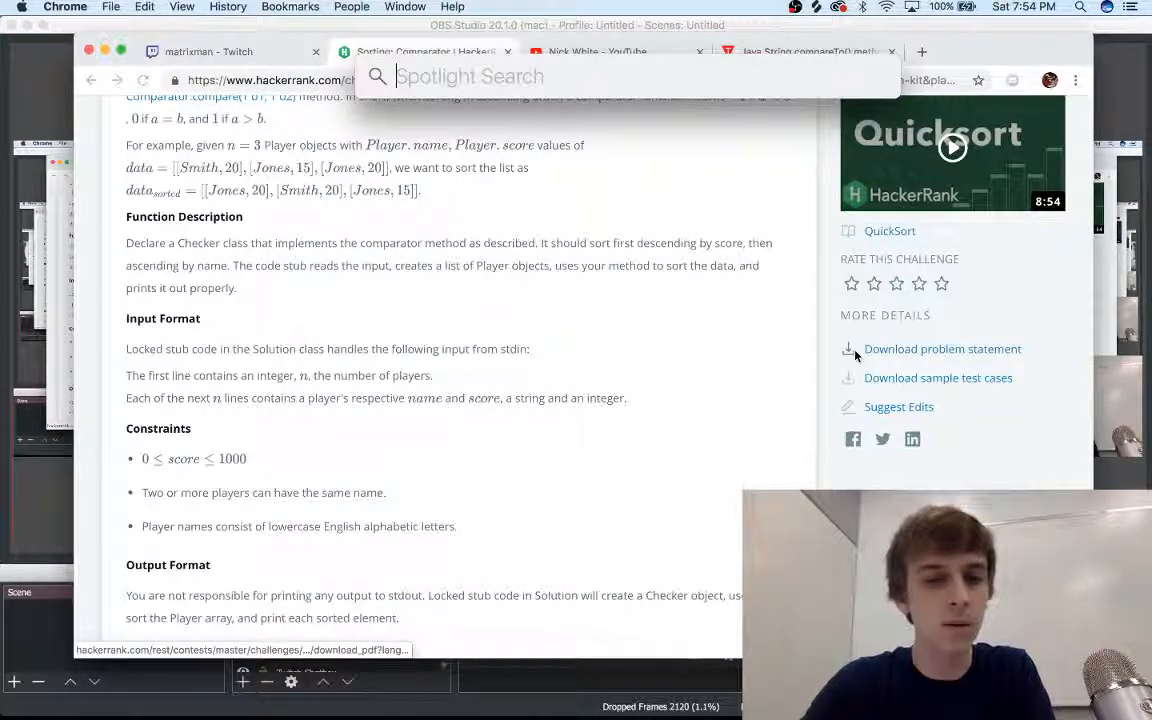